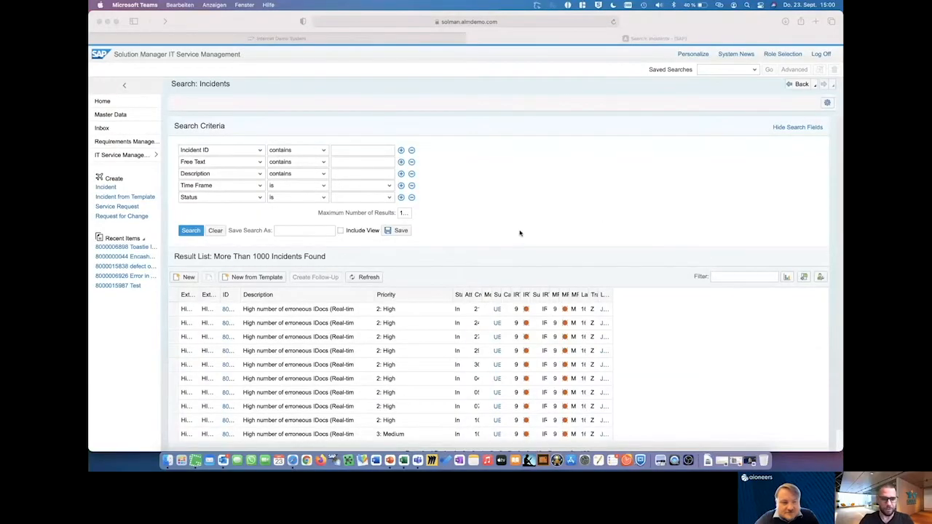
mouse_move(398, 289)
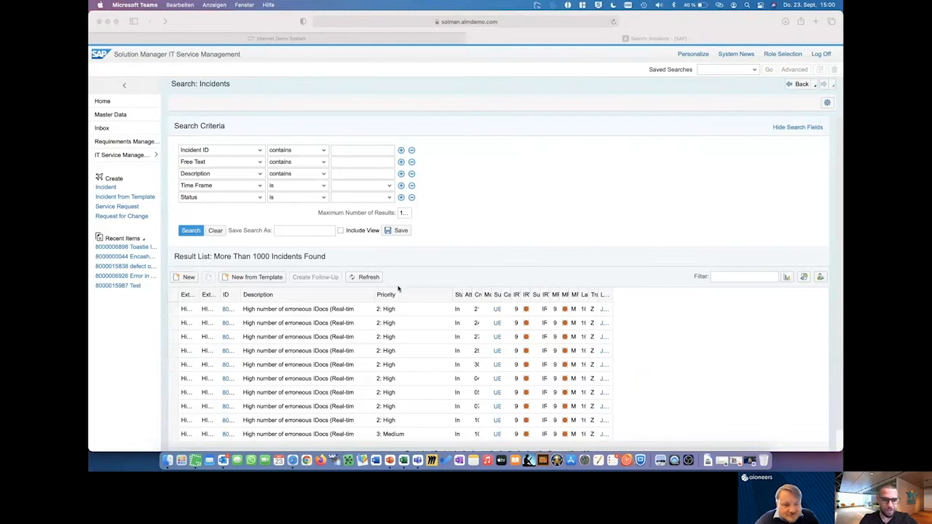
mouse_move(562, 251)
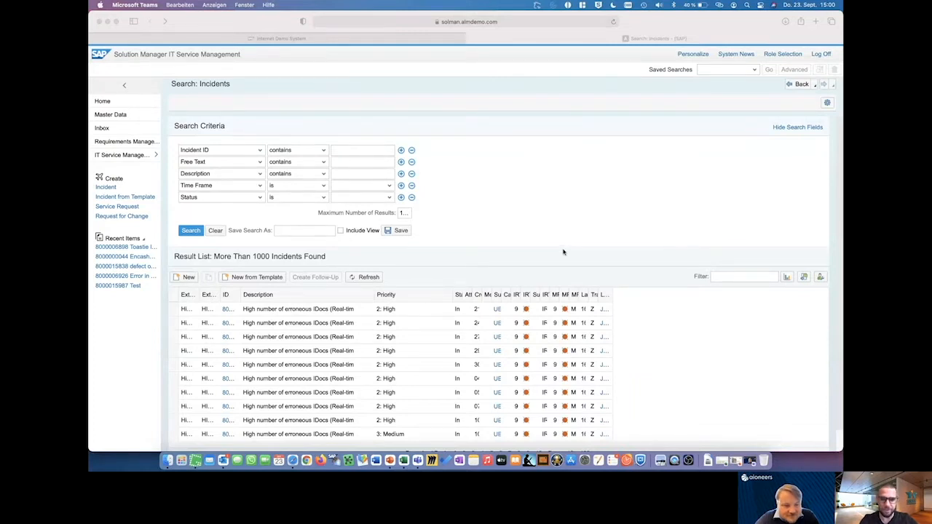
mouse_move(611, 236)
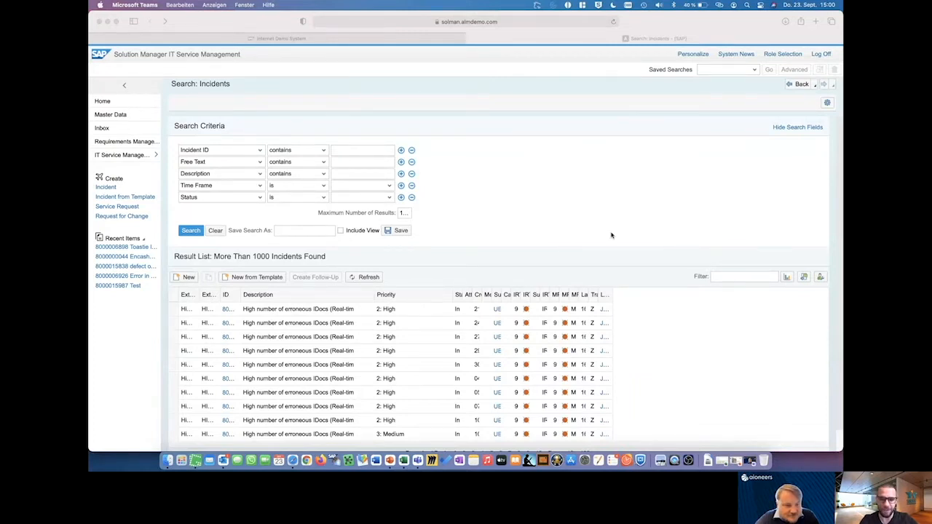
mouse_move(513, 265)
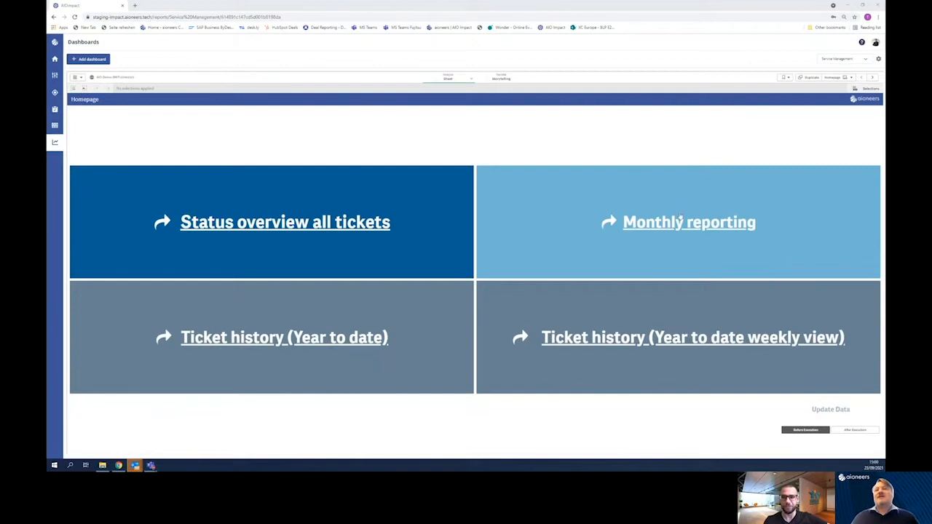
- Open the Monthly reporting tile showing 189 created, 182 closed and 202 open tickets
left_click(688, 222)
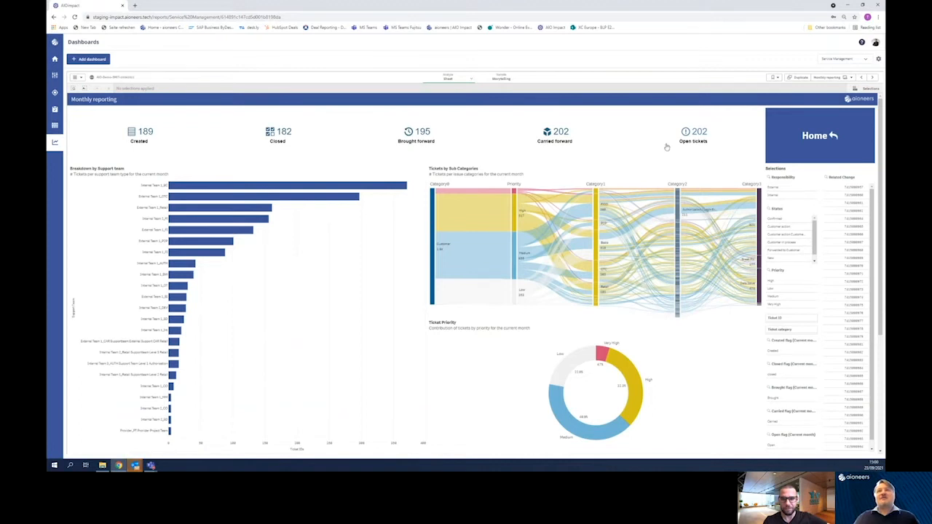
mouse_move(611, 161)
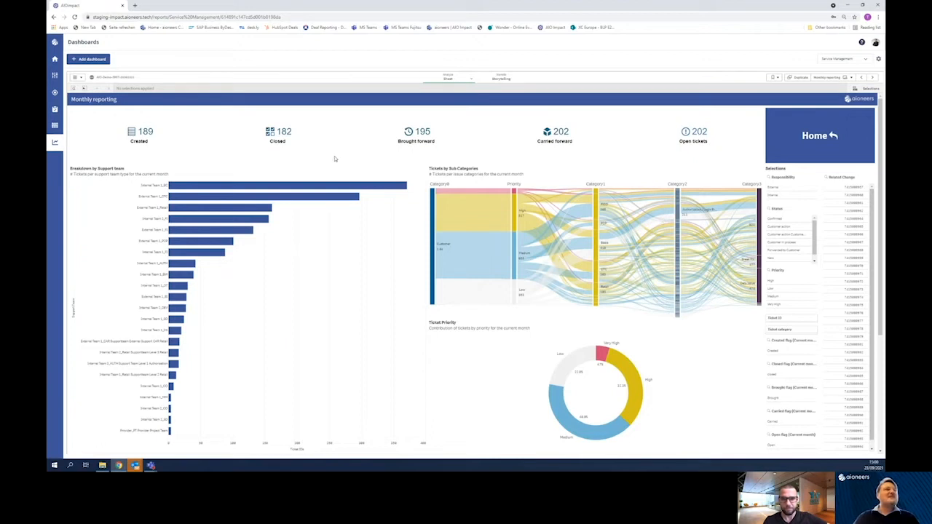
mouse_move(330, 153)
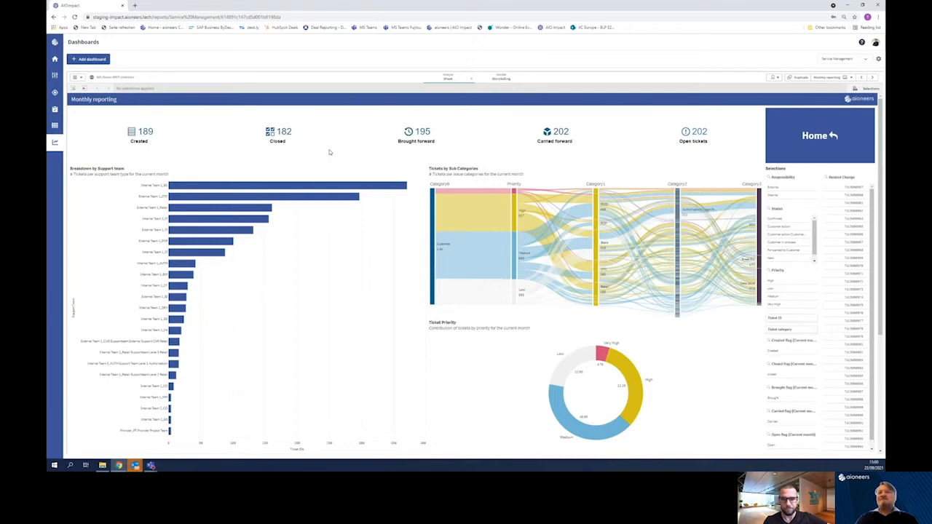
mouse_move(351, 161)
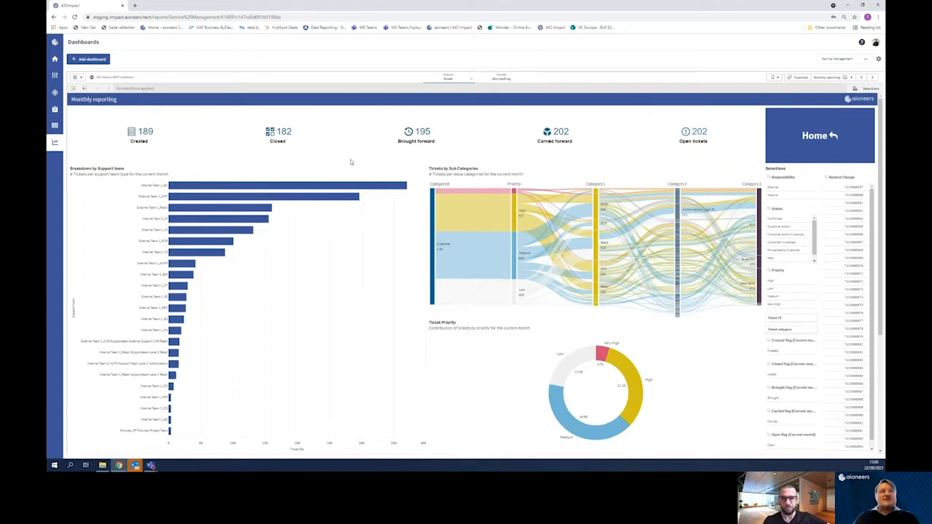
mouse_move(686, 151)
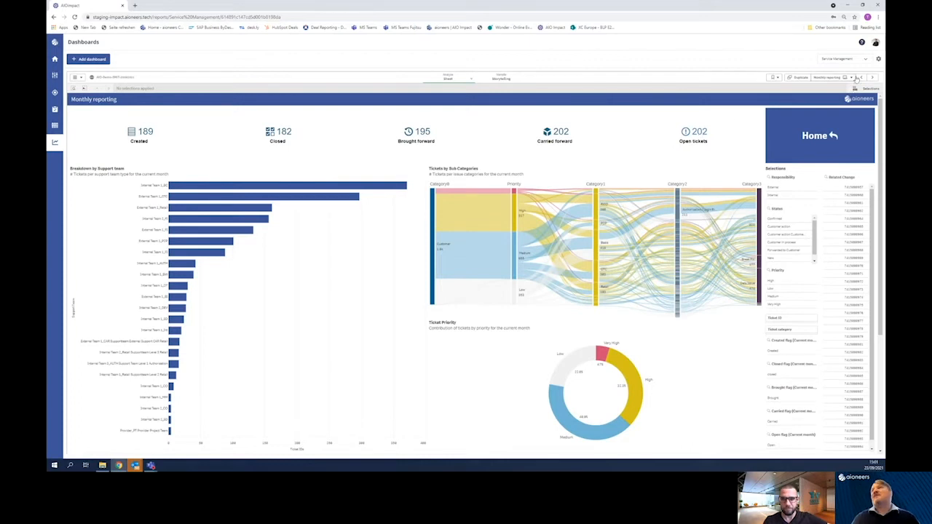
- Return to the Homepage and open the Status overview sheet showing 1169 tickets
left_click(872, 78)
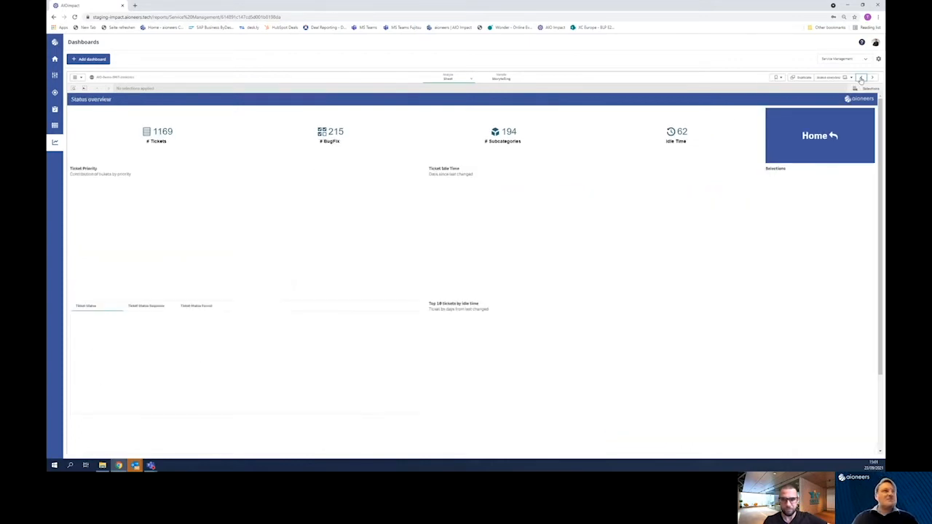
left_click(820, 135)
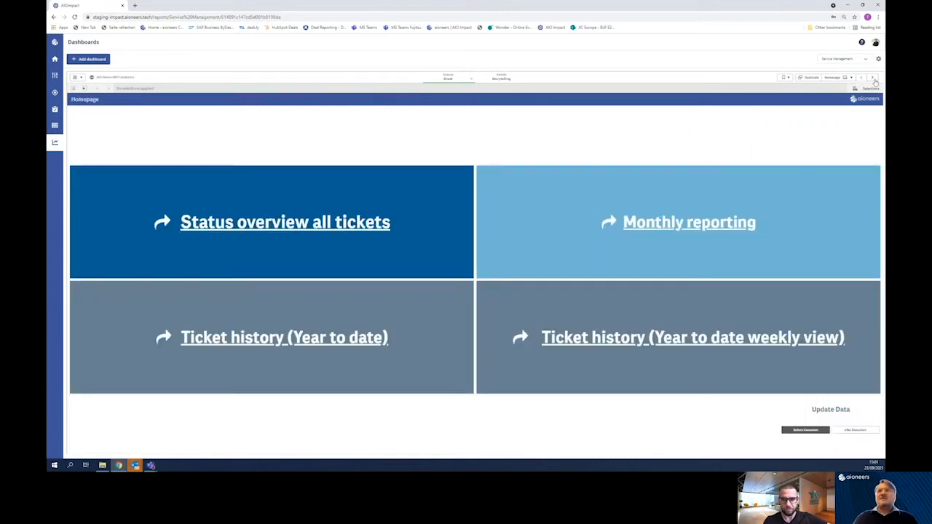
left_click(285, 222)
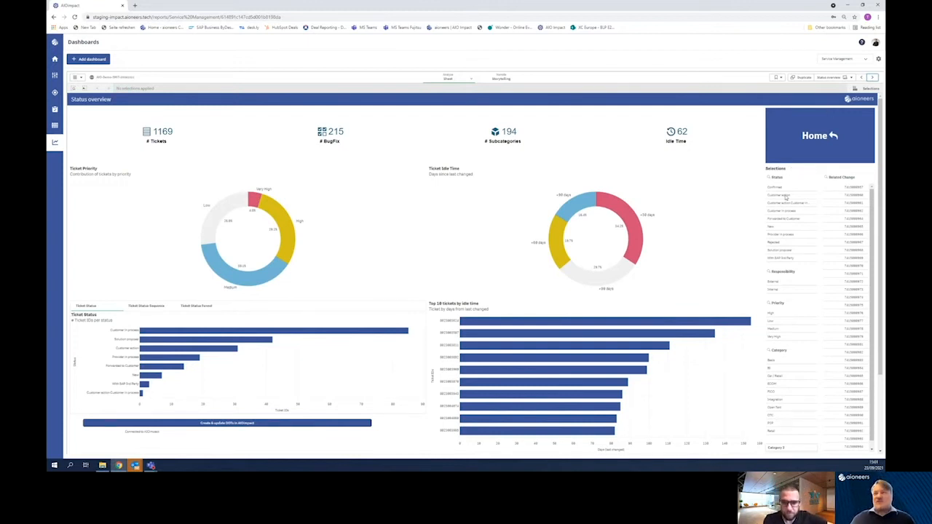
mouse_move(741, 265)
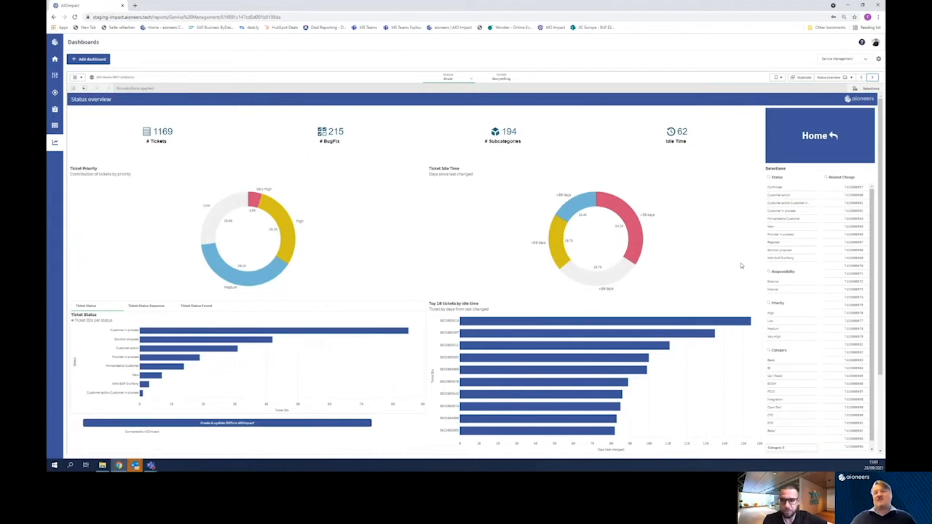
mouse_move(712, 279)
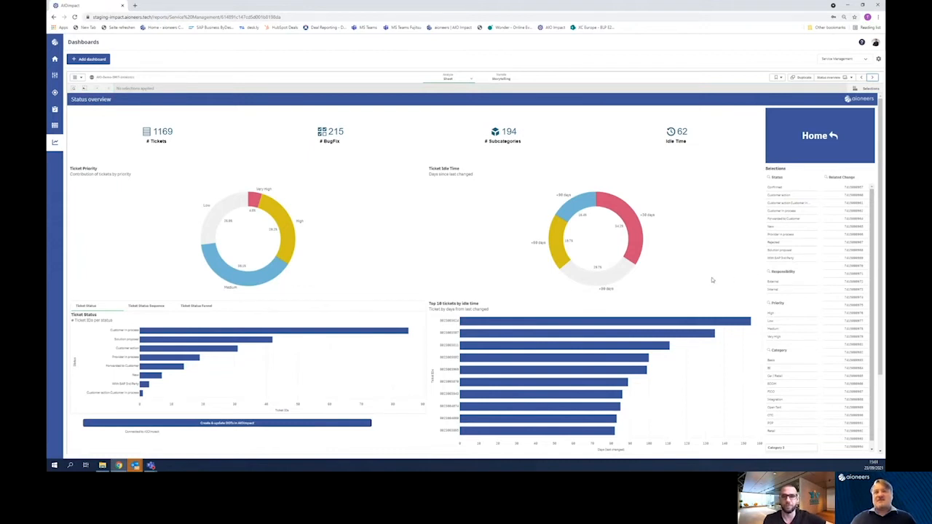
- Filter by the grey longest-idle slice of the Ticket Idle Time donut chart
left_click(597, 280)
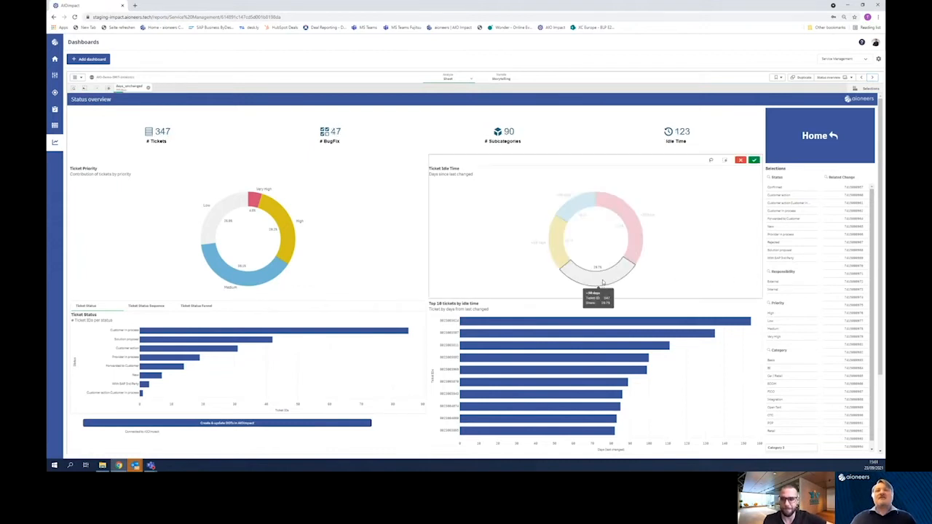
left_click(754, 160)
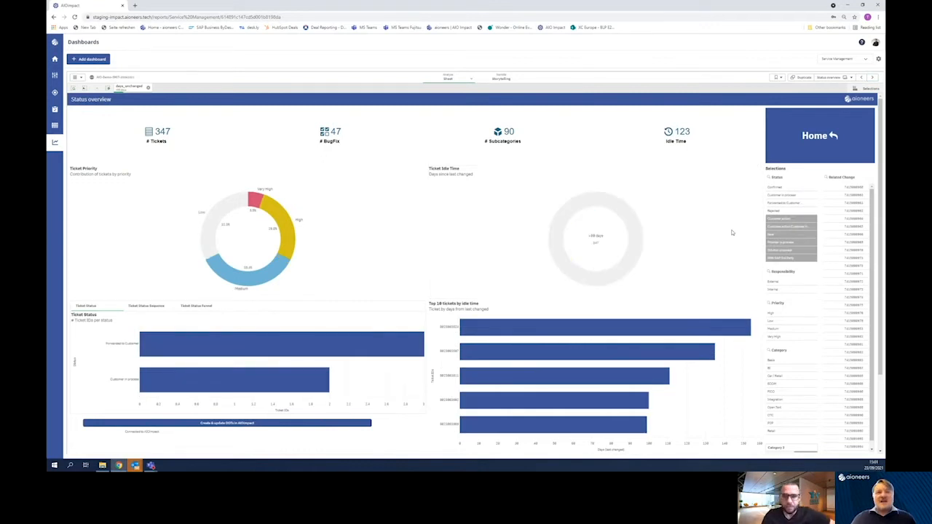
mouse_move(712, 315)
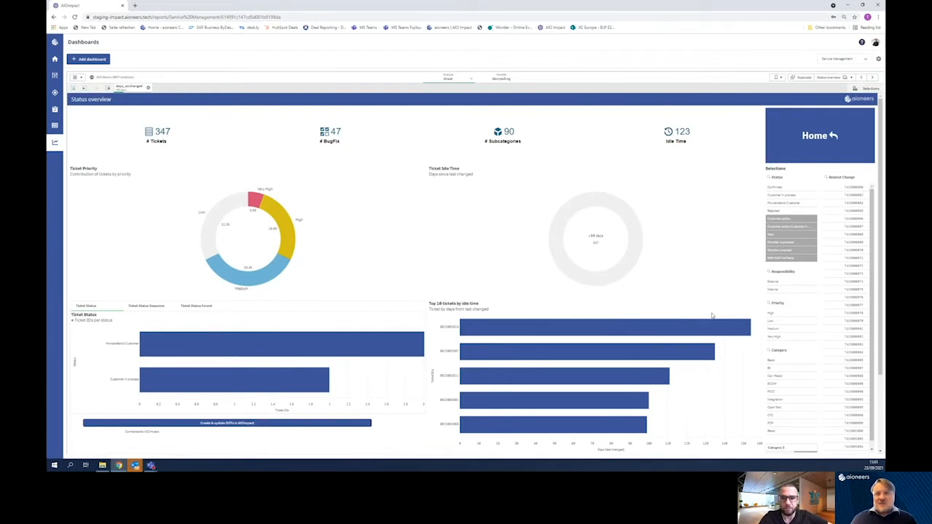
mouse_move(562, 338)
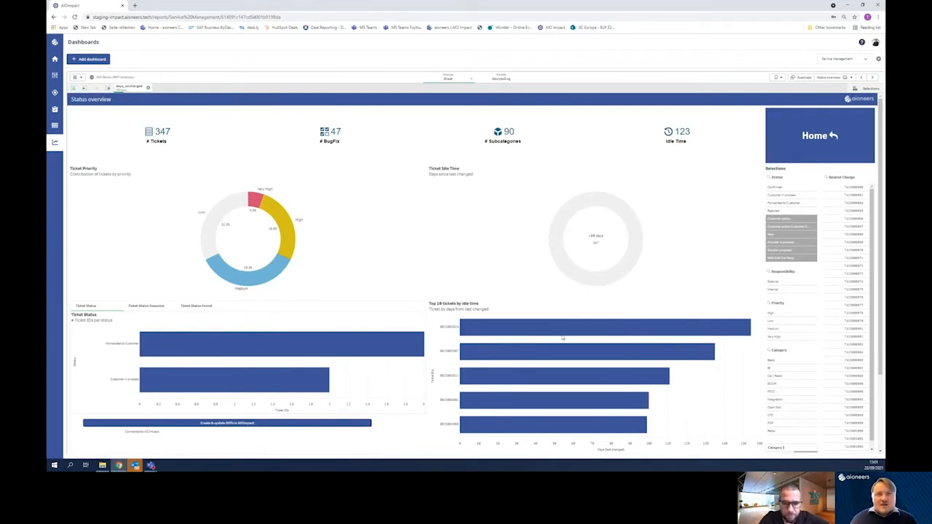
mouse_move(742, 415)
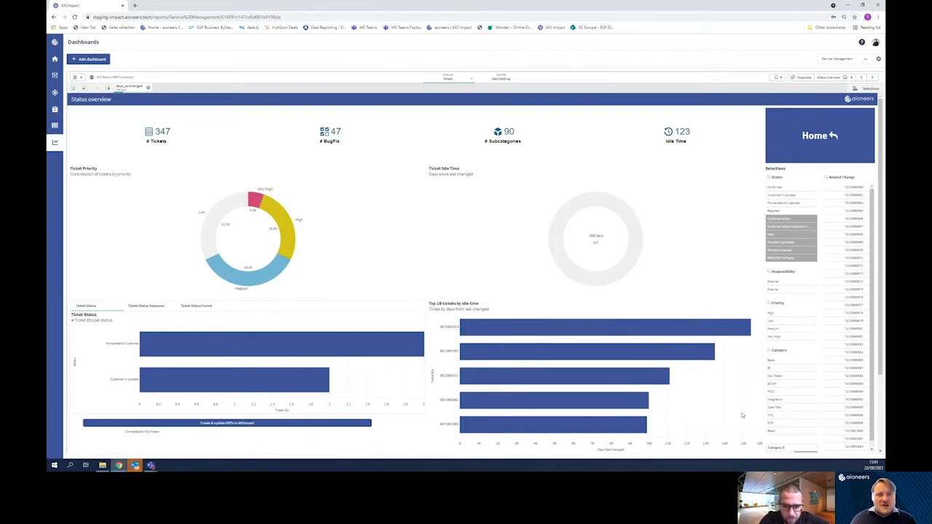
mouse_move(719, 426)
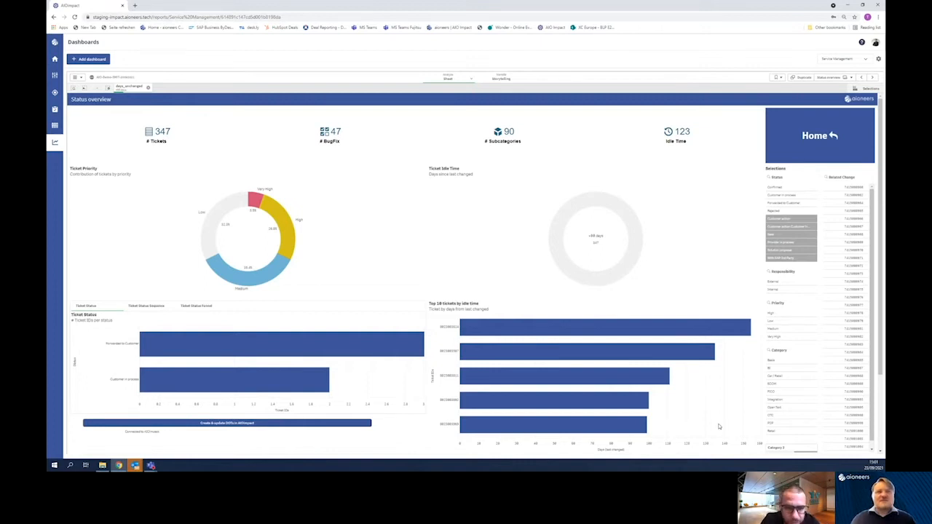
mouse_move(728, 413)
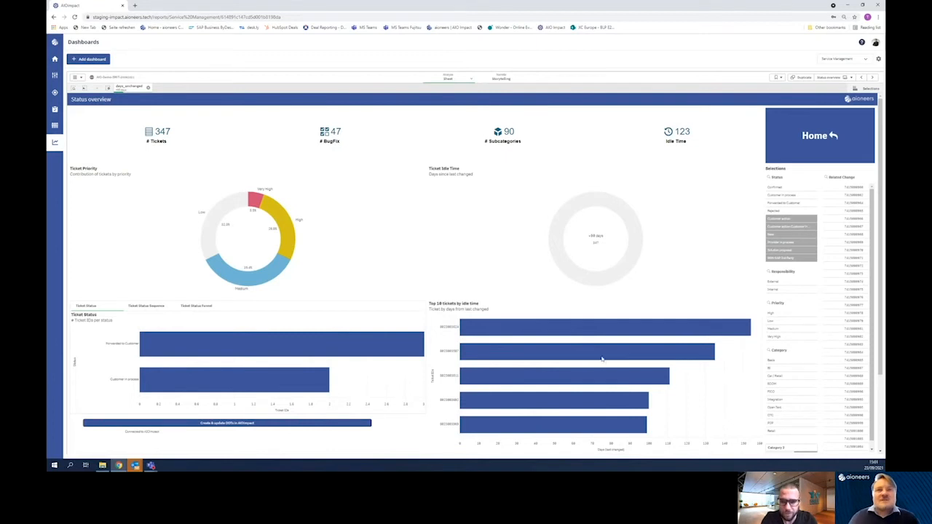
mouse_move(482, 329)
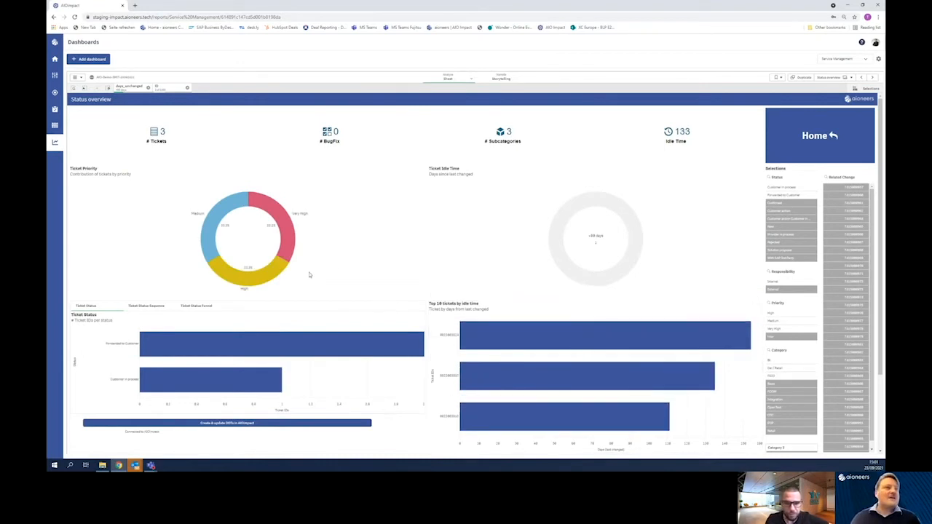
mouse_move(309, 245)
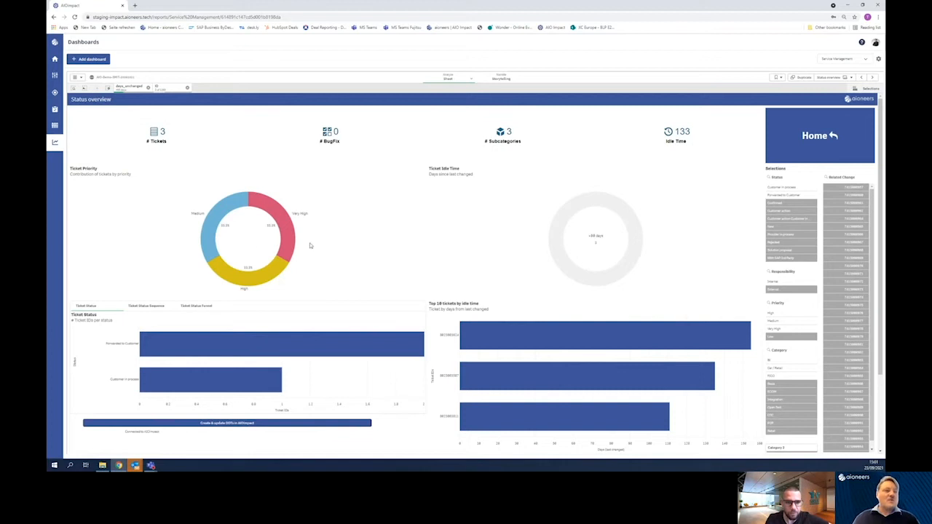
mouse_move(457, 340)
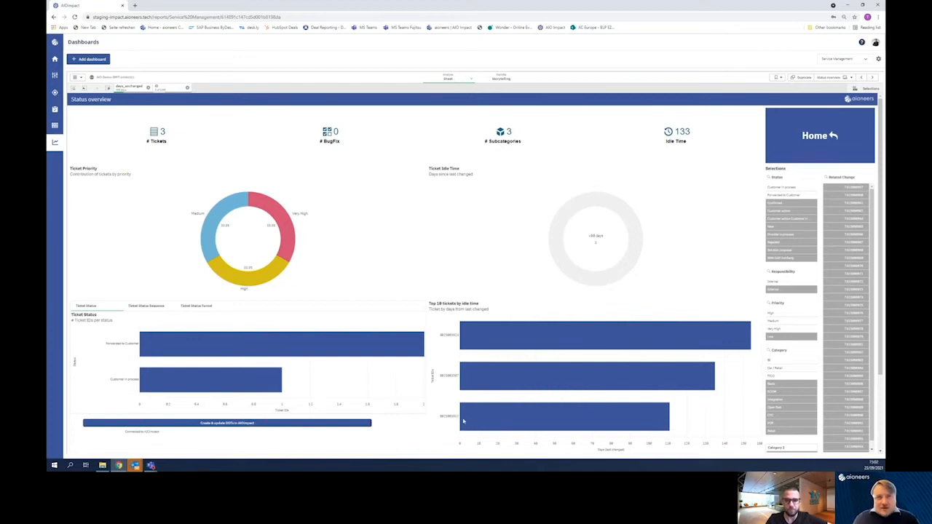
mouse_move(564, 403)
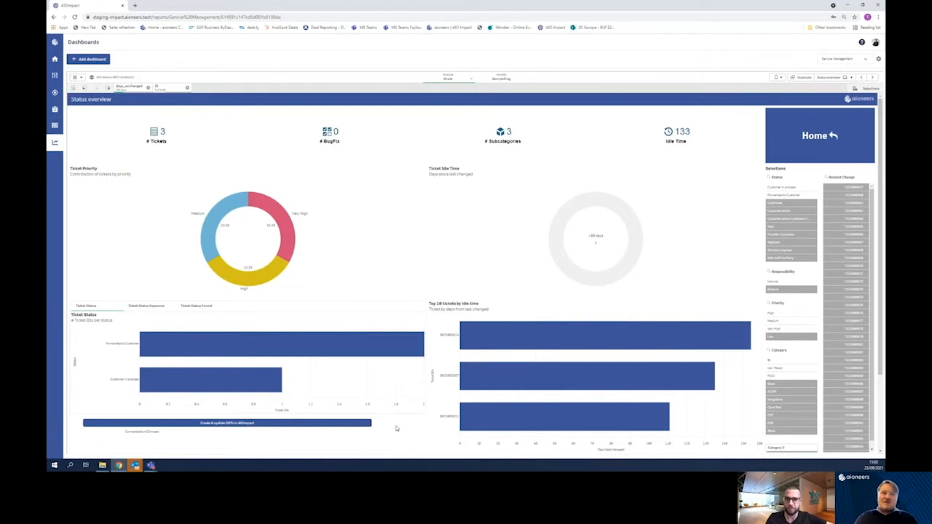
mouse_move(419, 398)
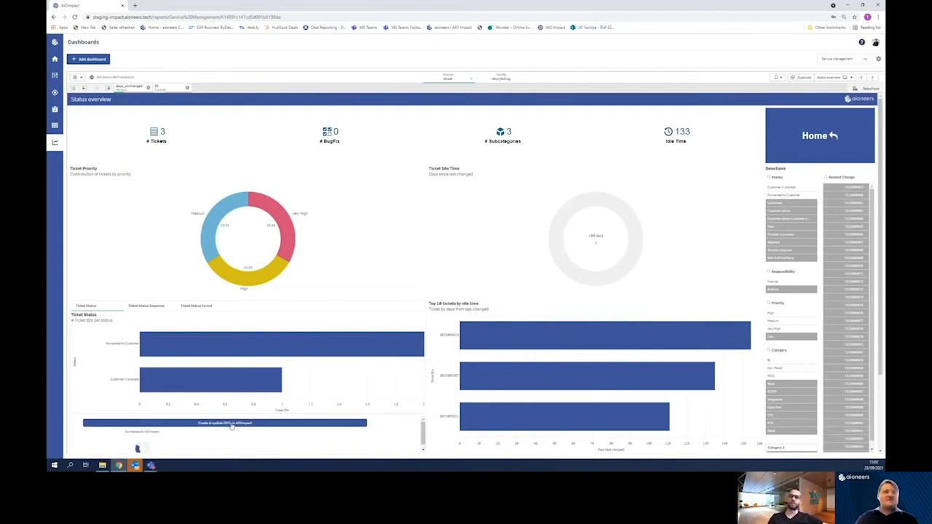
- Run 'Create & update DOTs in AIOimpact' and confirm 3 DOTs updated
left_click(224, 423)
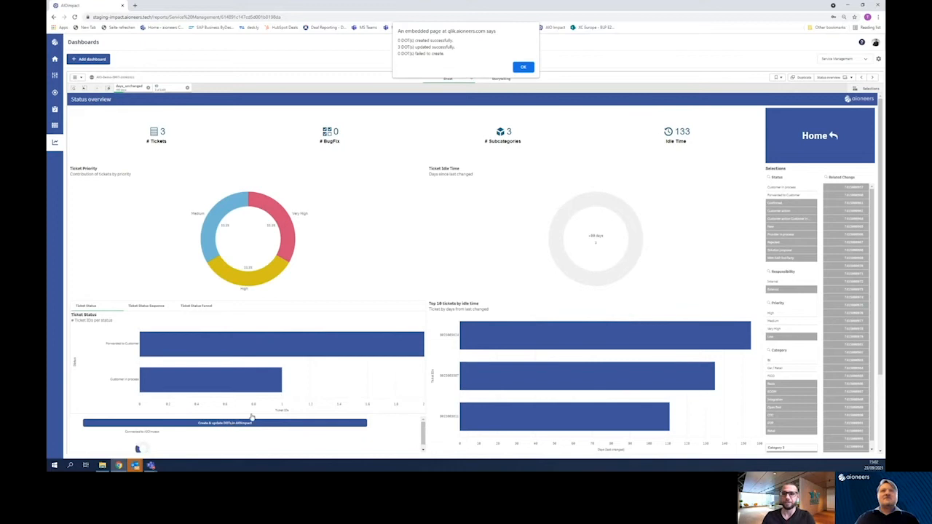
left_click(523, 67)
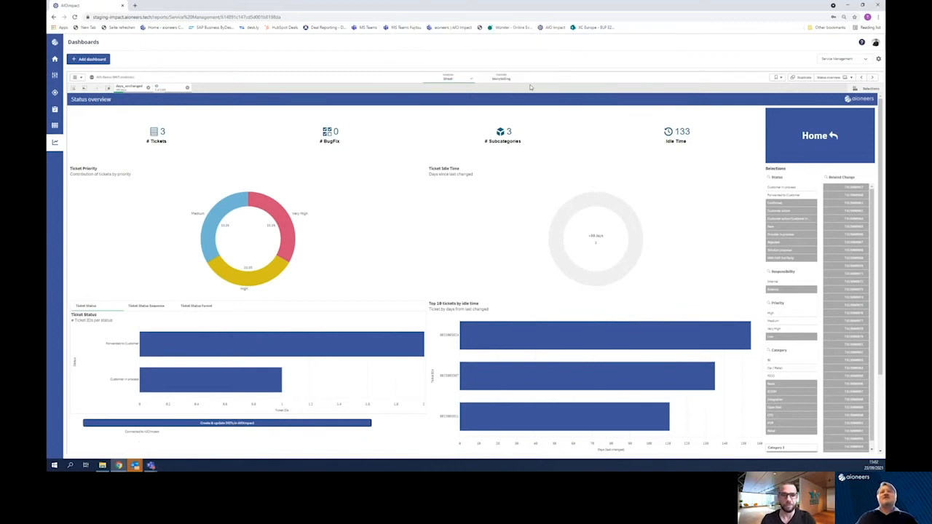
mouse_move(802, 14)
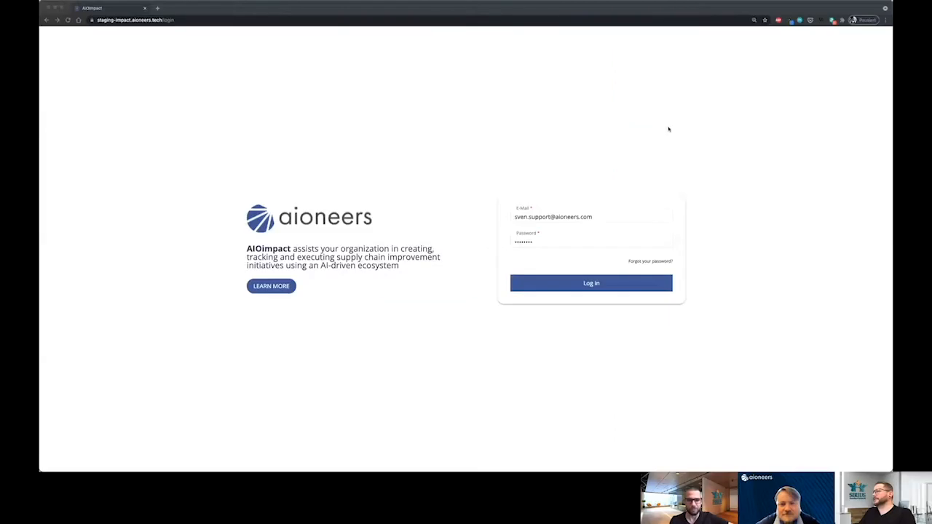
- Log in to reach the Home page with 33% actions and 25% measures completed
left_click(591, 240)
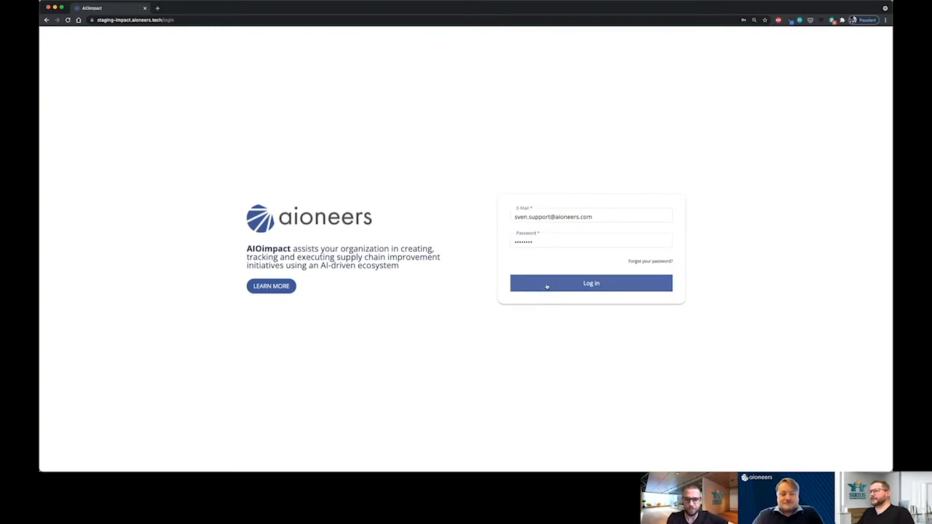
left_click(590, 283)
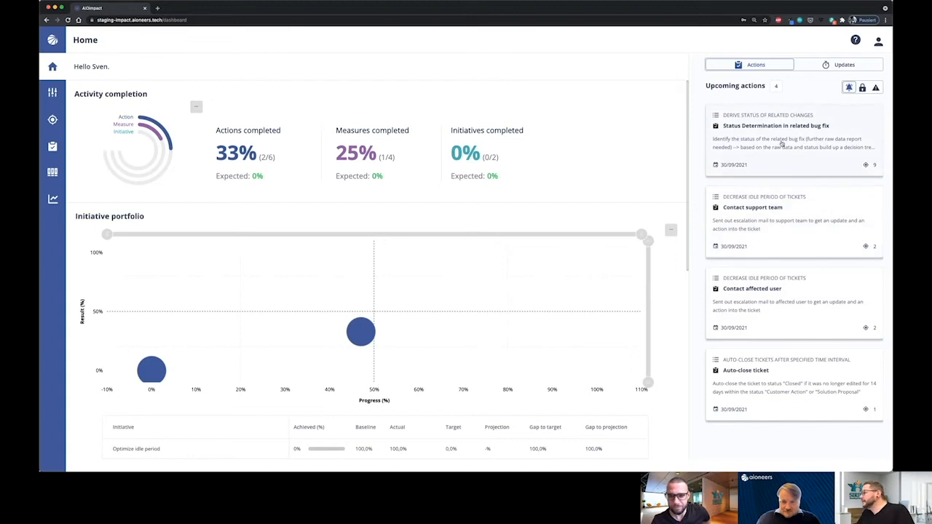
mouse_move(500, 192)
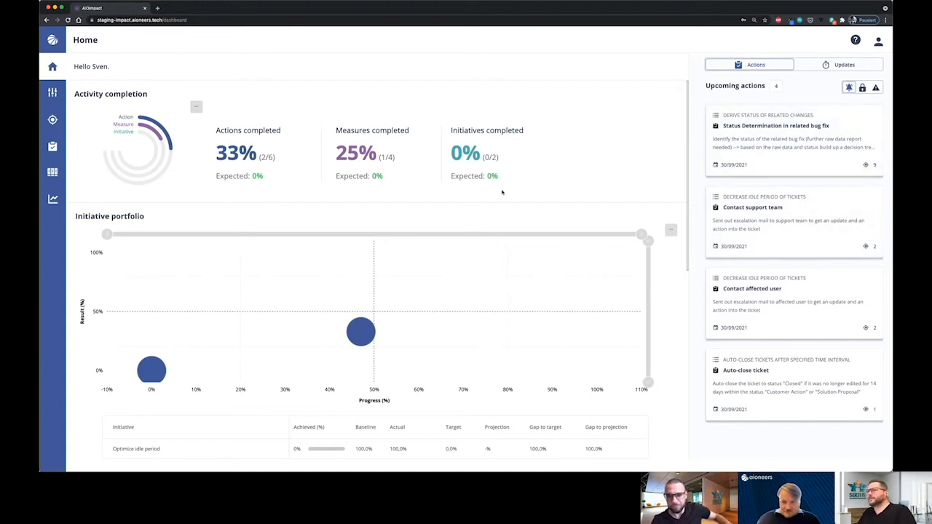
mouse_move(52, 146)
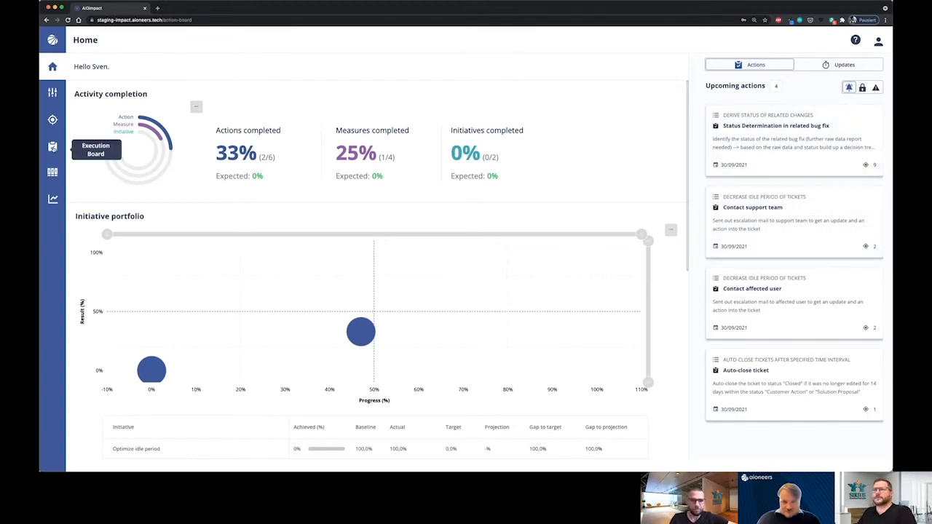
- Expand the Execution Board action tree and view DOTs for Contact support team and Auto-close ticket
left_click(52, 146)
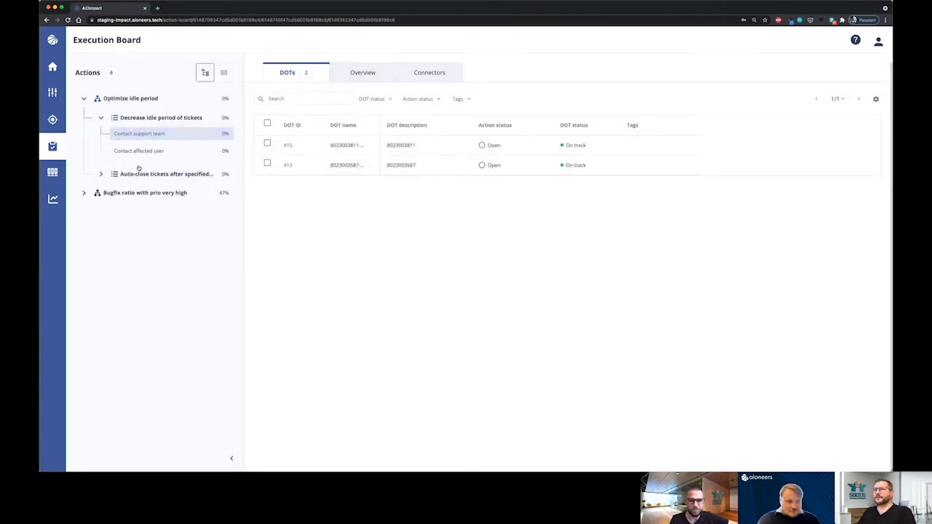
mouse_move(116, 98)
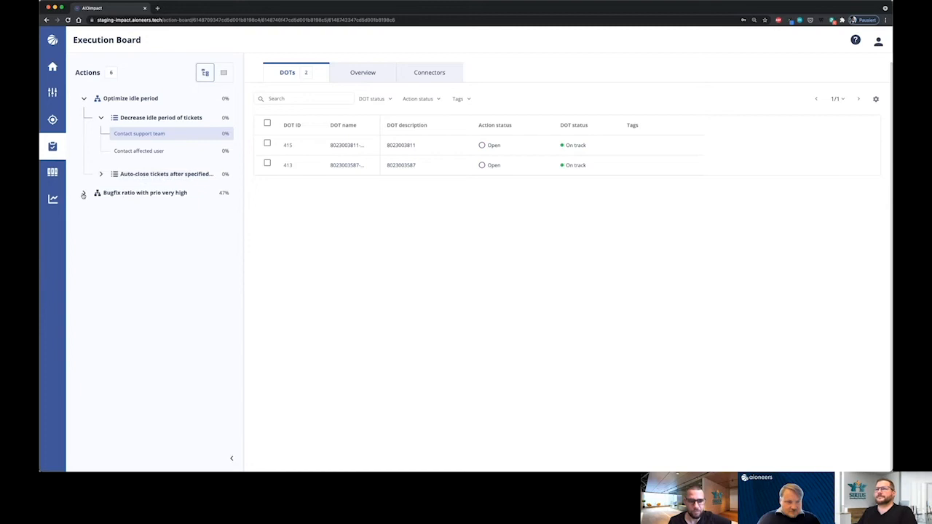
left_click(84, 192)
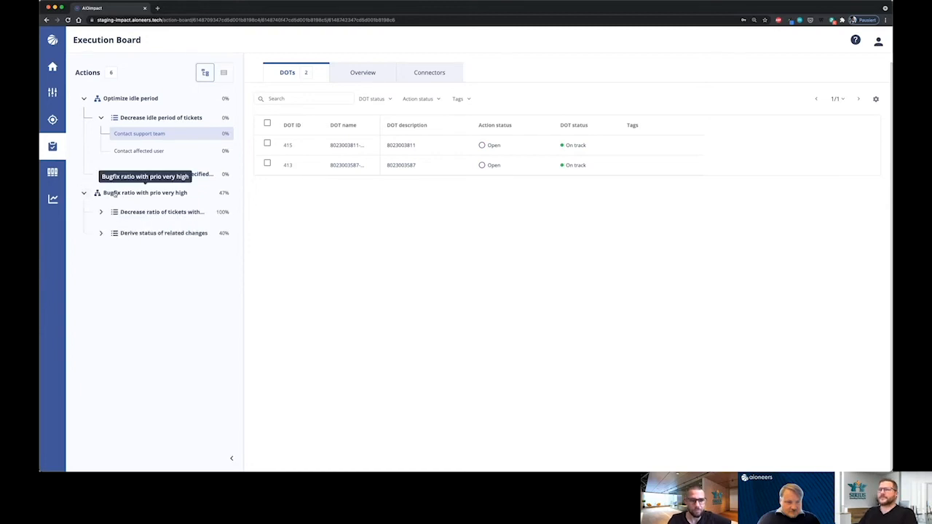
left_click(161, 117)
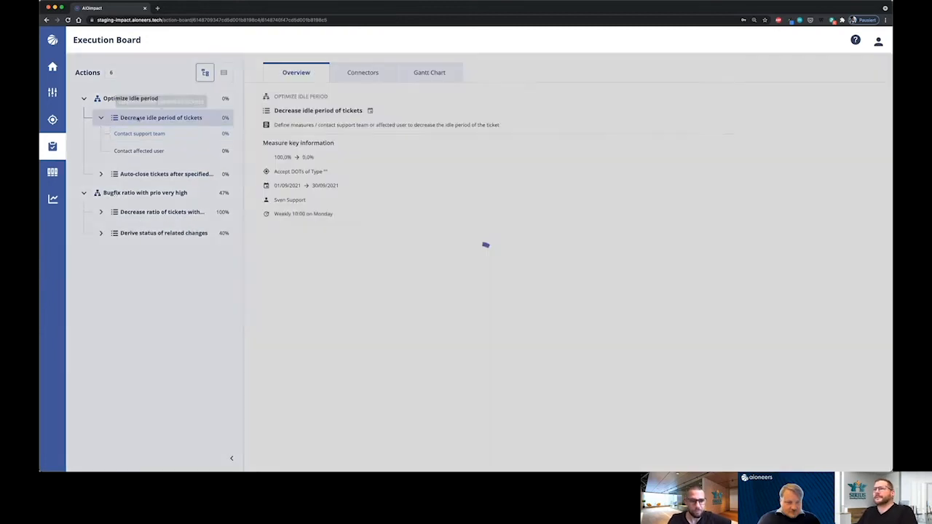
mouse_move(160, 117)
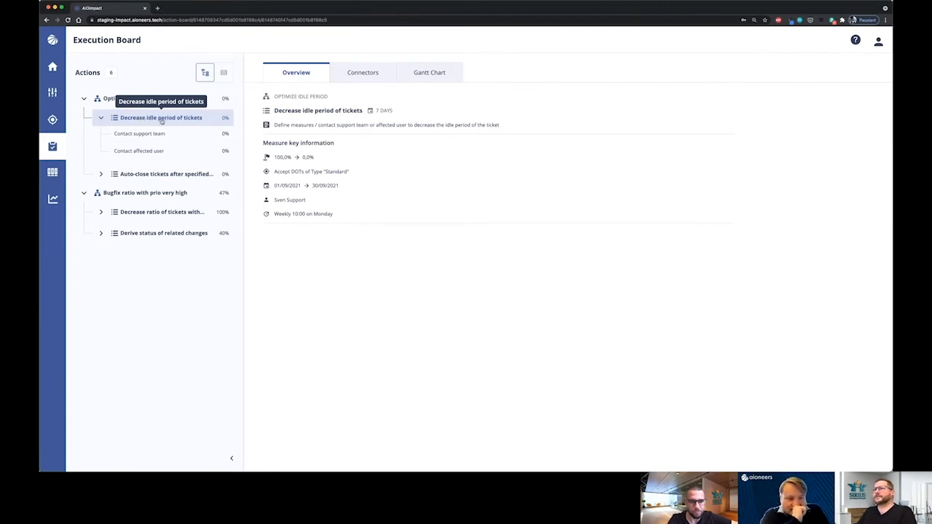
mouse_move(151, 137)
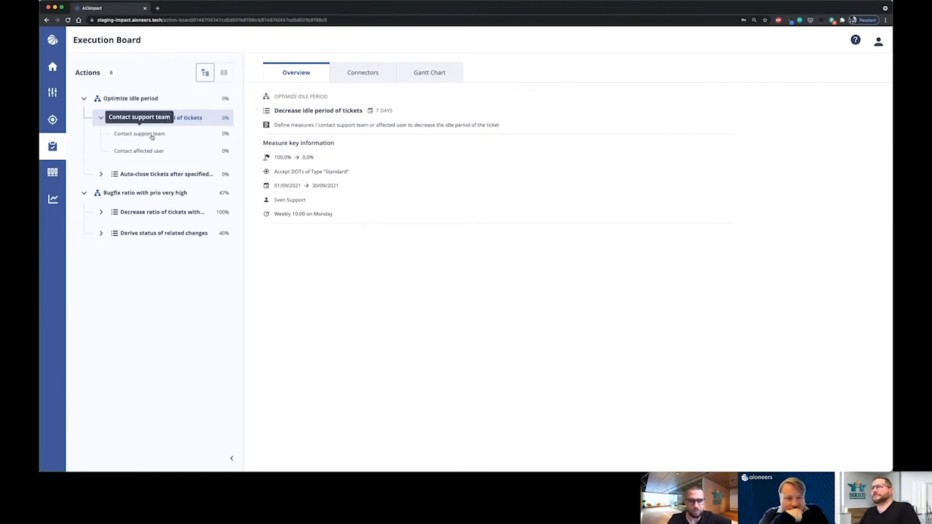
left_click(139, 133)
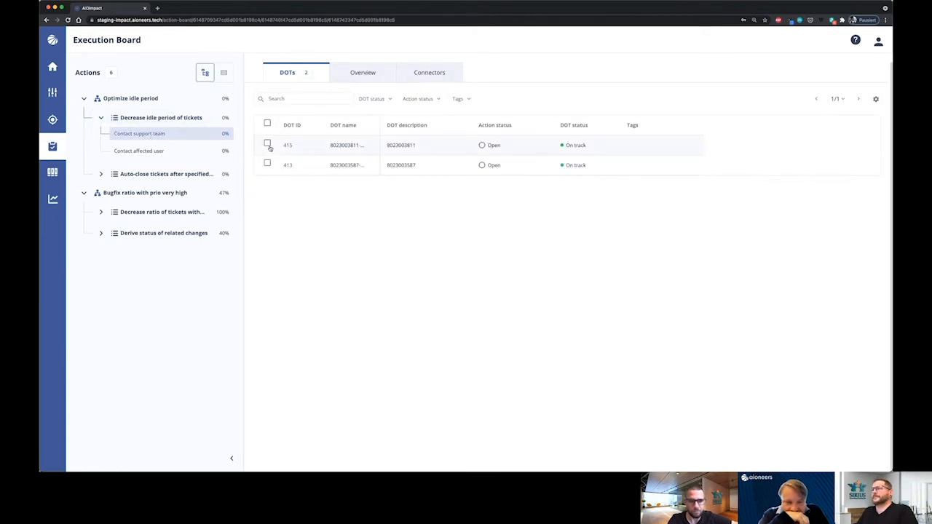
mouse_move(346, 145)
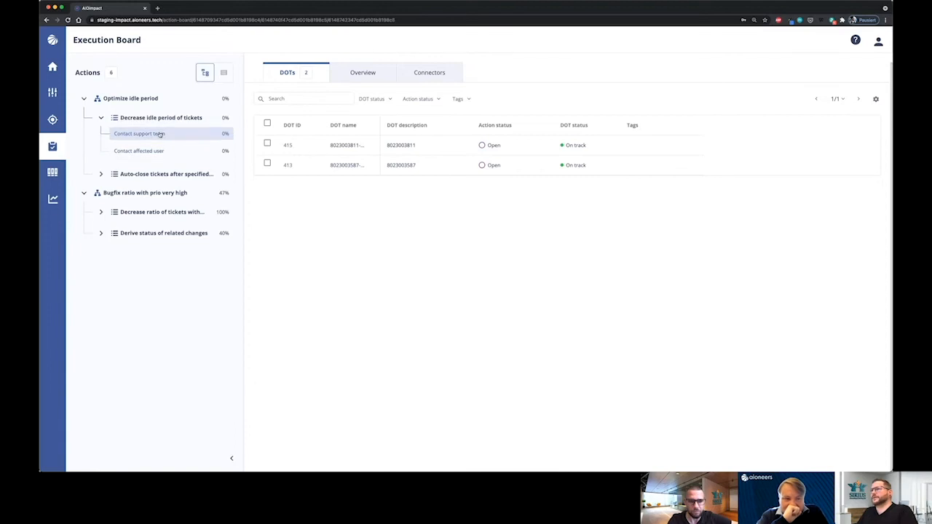
mouse_move(161, 117)
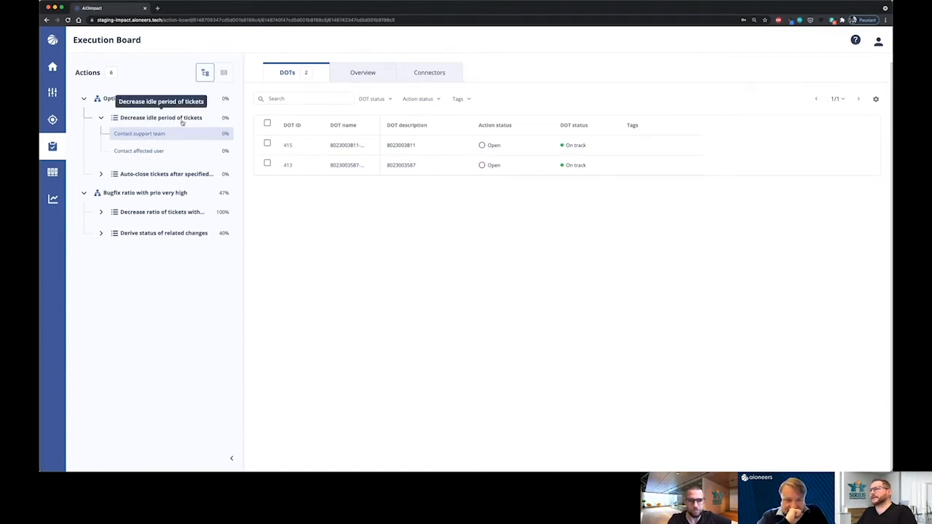
mouse_move(172, 142)
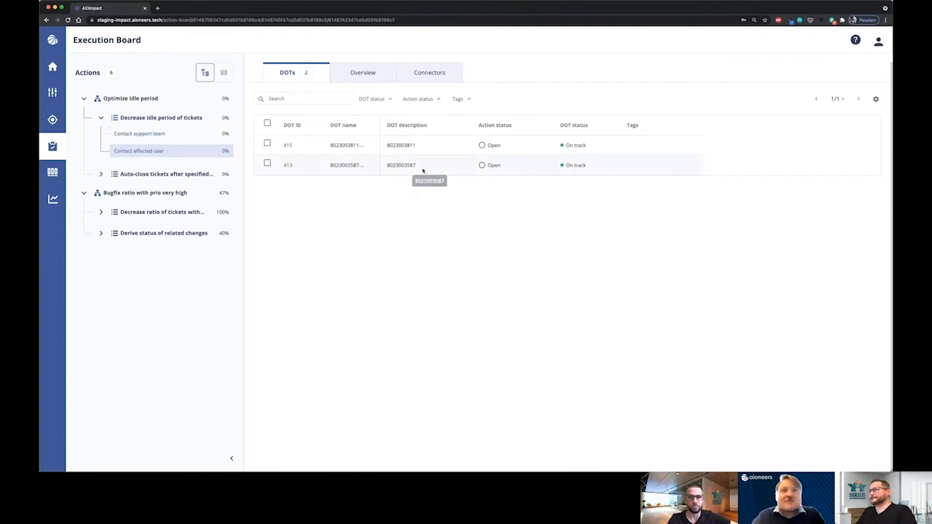
mouse_move(199, 169)
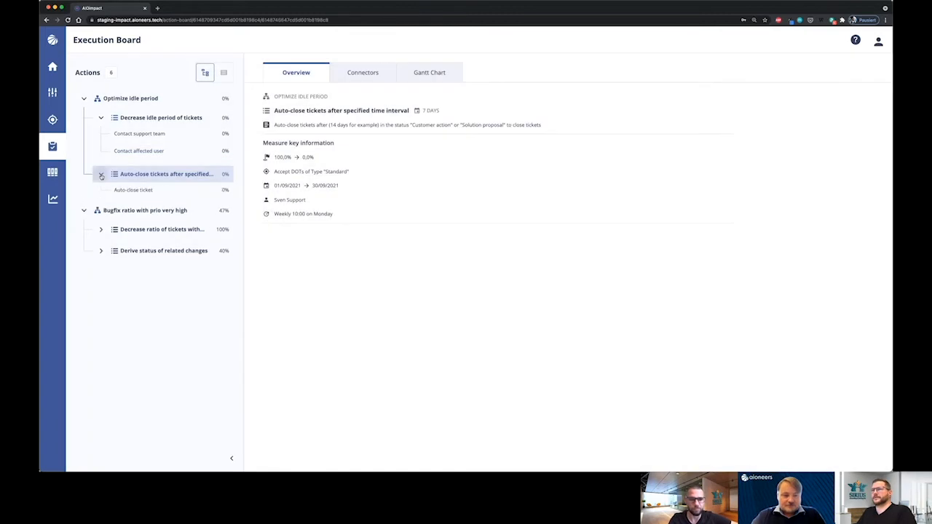
left_click(133, 189)
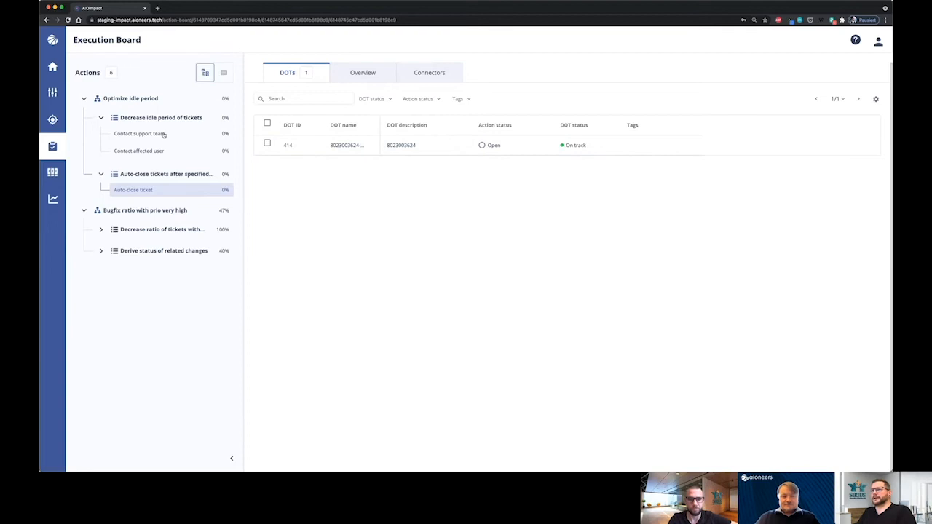
- Open Contact affected user and list its DOTs 415 and 413
left_click(140, 133)
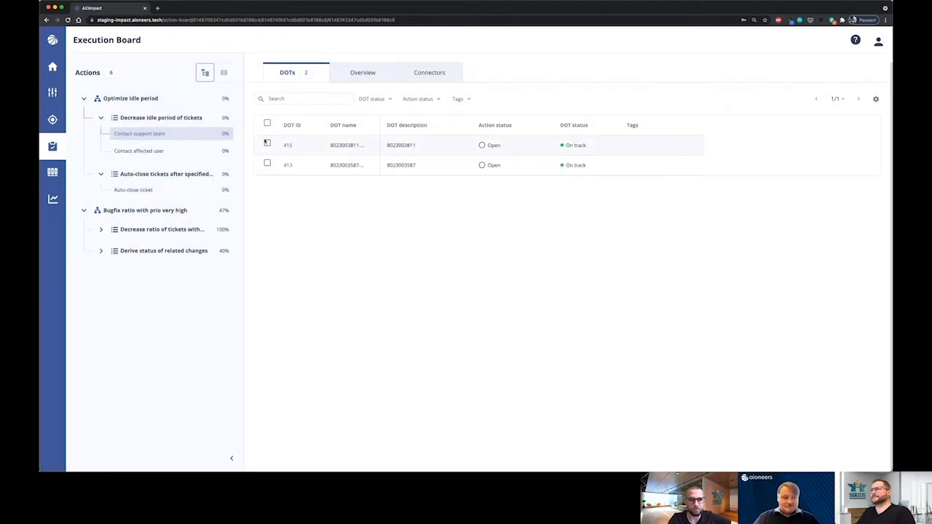
left_click(362, 72)
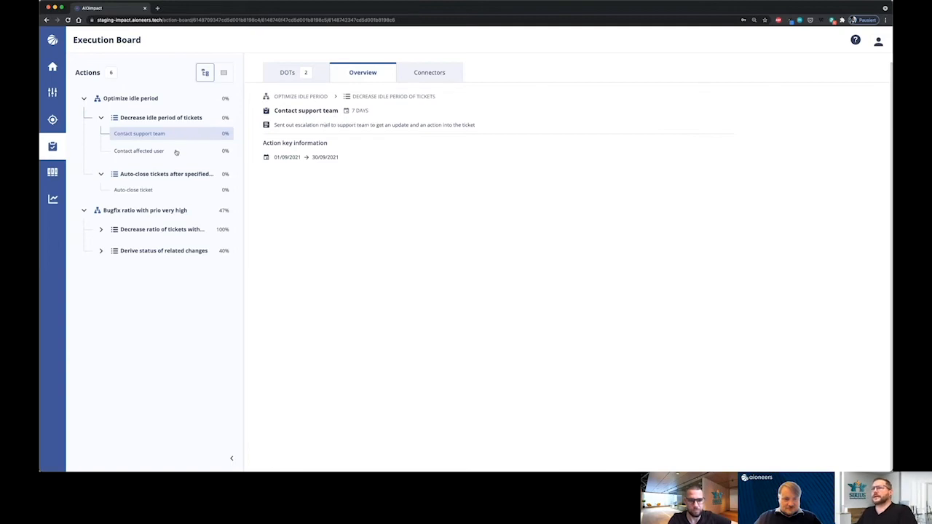
left_click(139, 150)
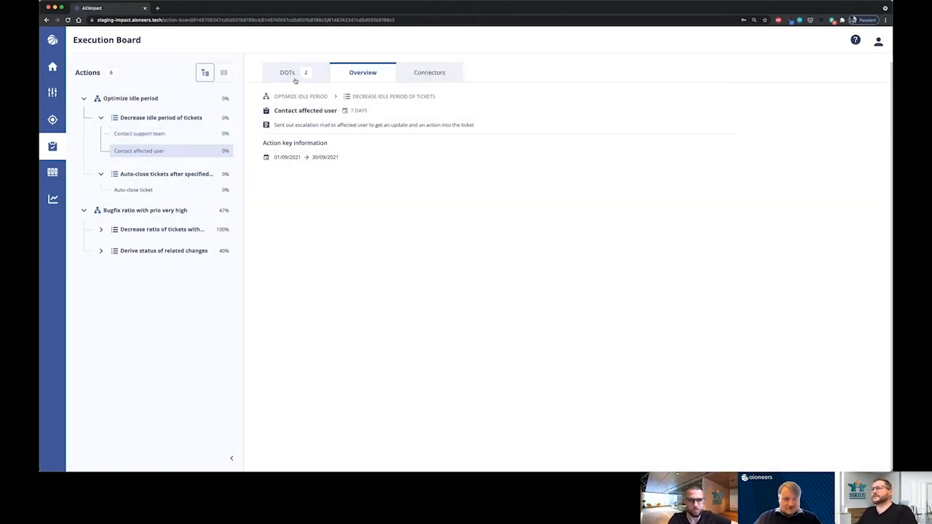
left_click(287, 72)
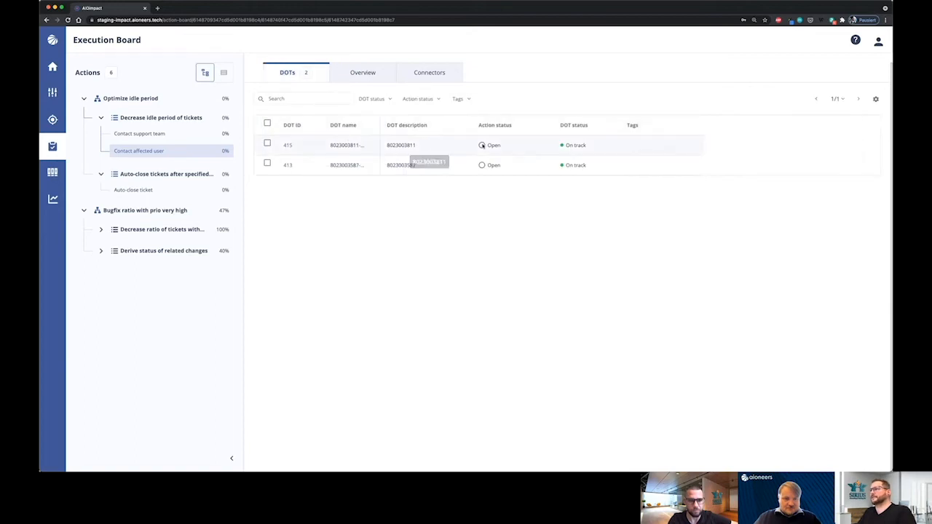
left_click(400, 145)
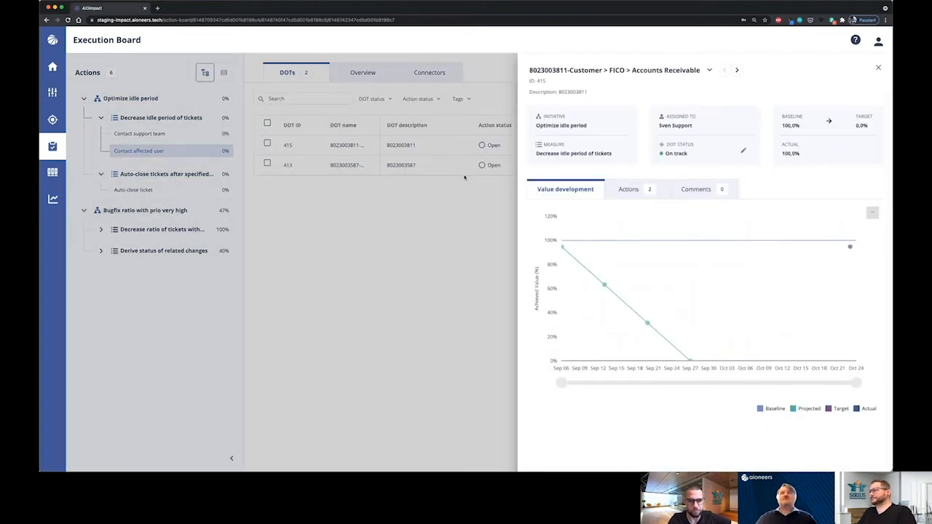
left_click(624, 189)
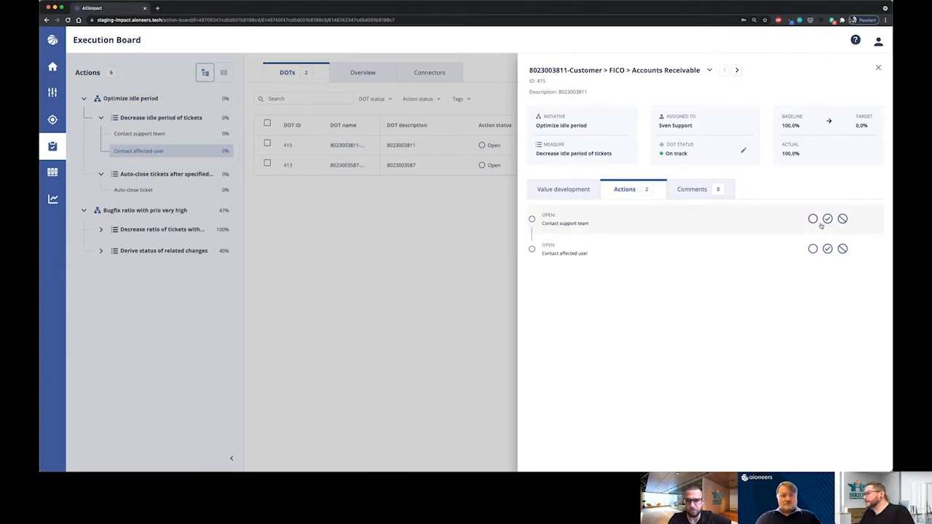
left_click(827, 218)
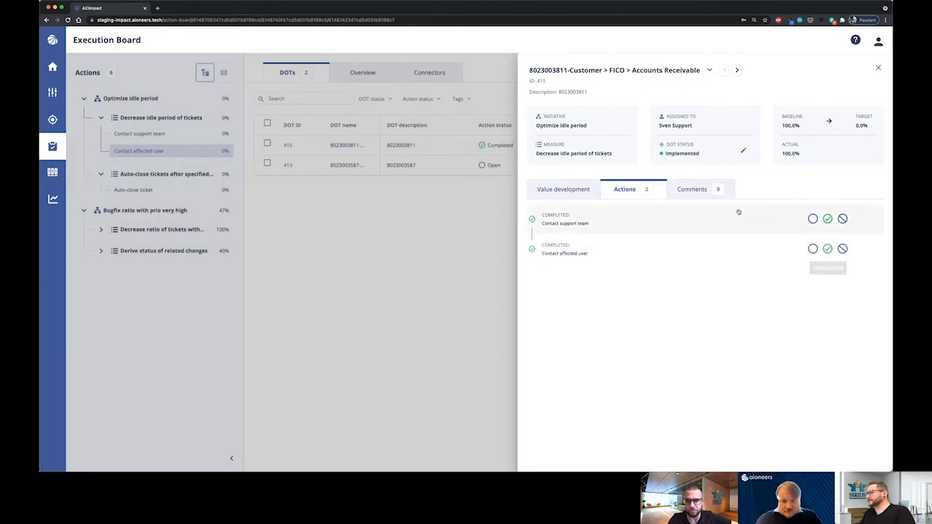
left_click(877, 67)
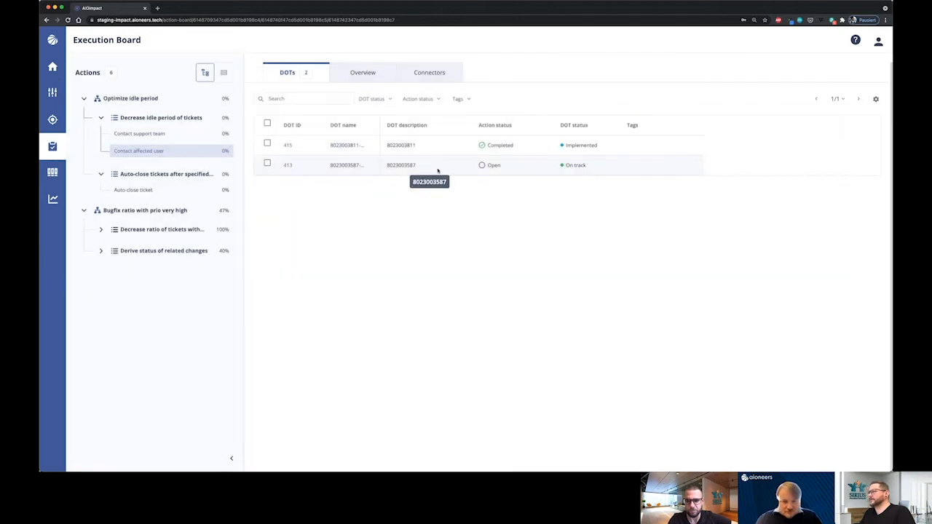
left_click(401, 164)
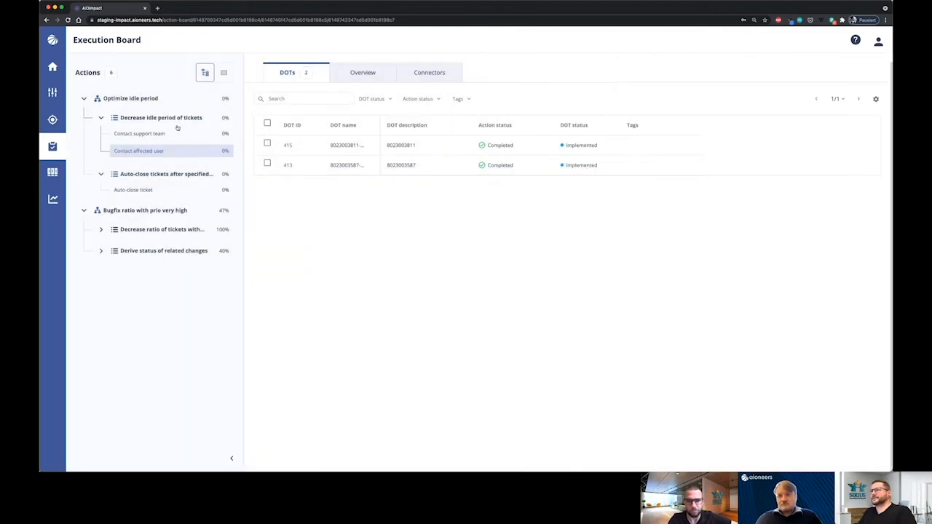
left_click(407, 124)
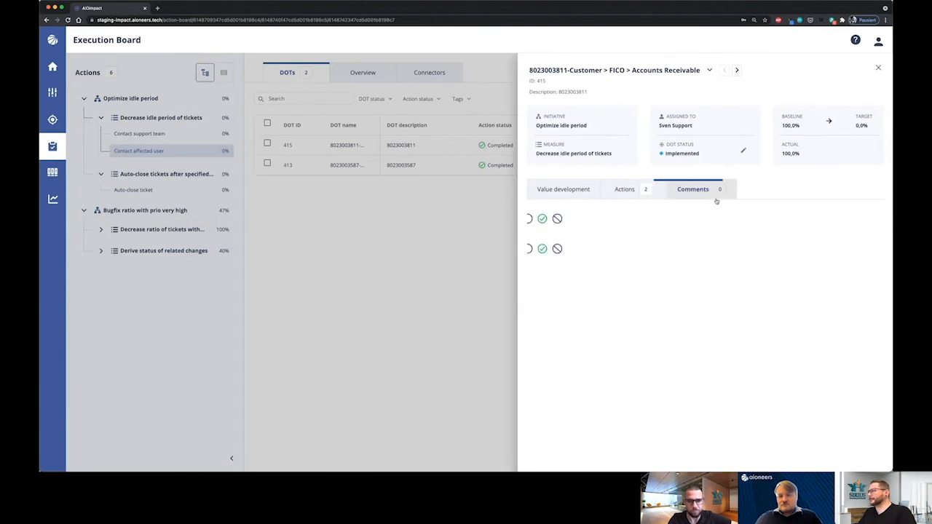
left_click(692, 189)
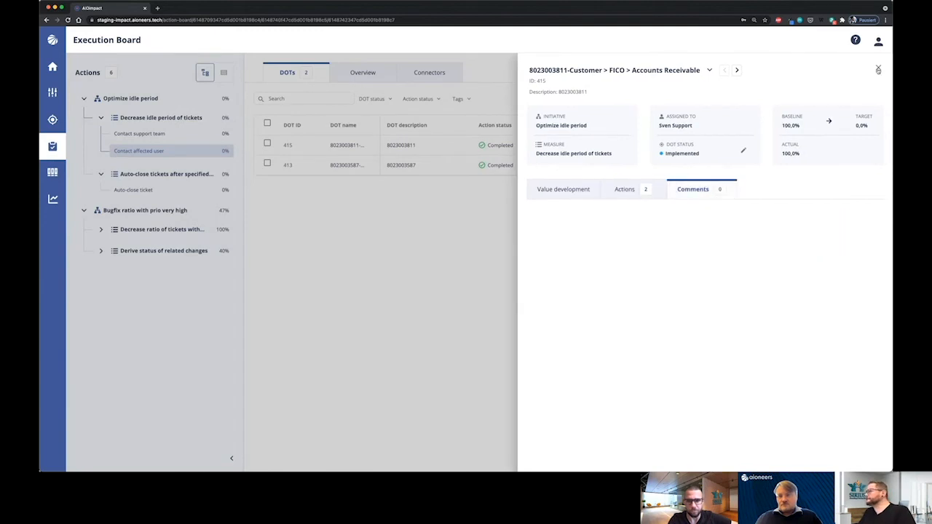
left_click(877, 70)
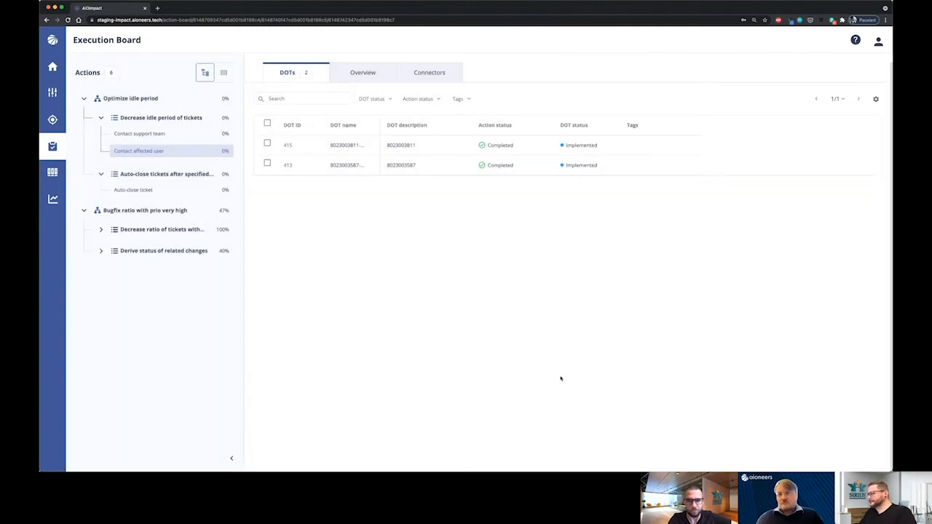
- Comment 'reached out to support team and user' on DOT 415 and save
left_click(267, 145)
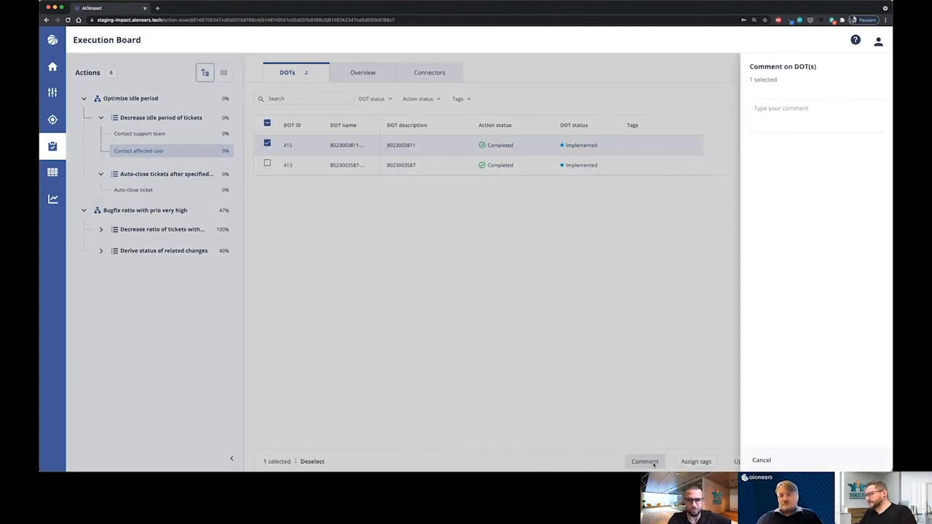
left_click(644, 461)
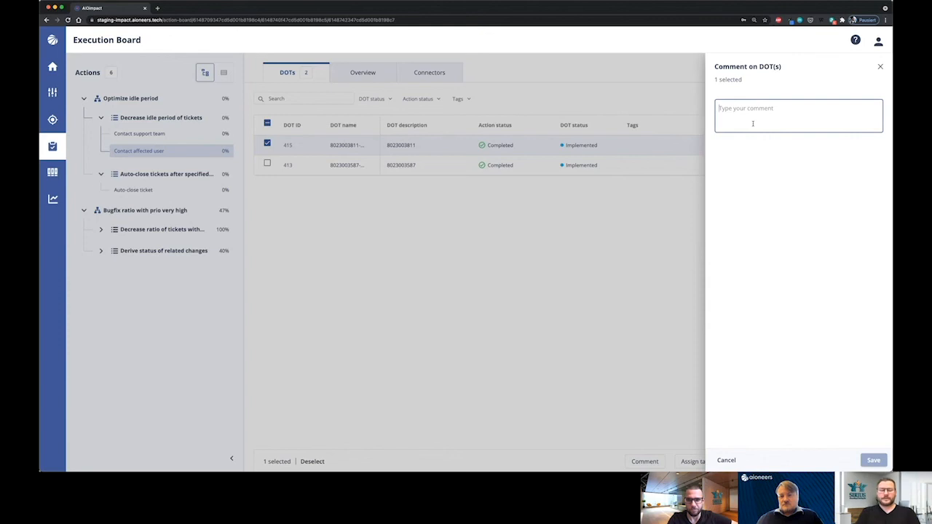
type("reached out to support team and u")
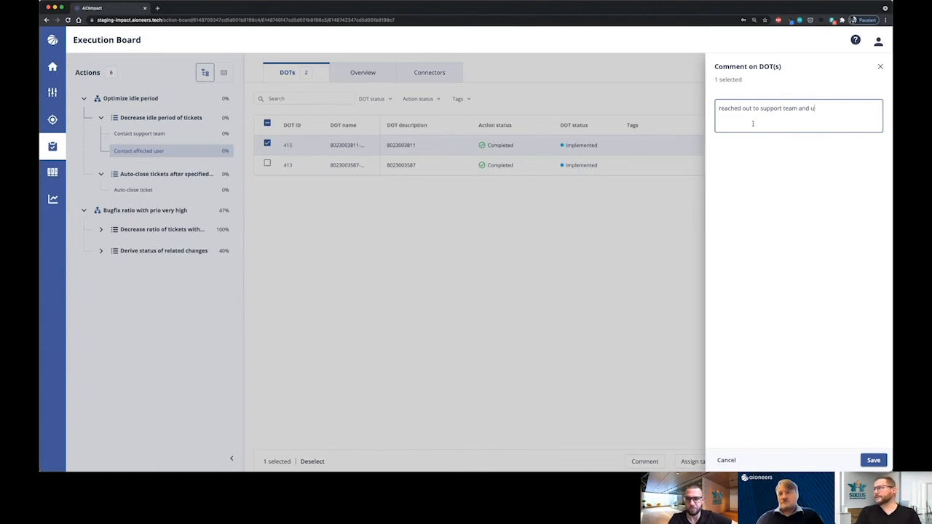
type("ser")
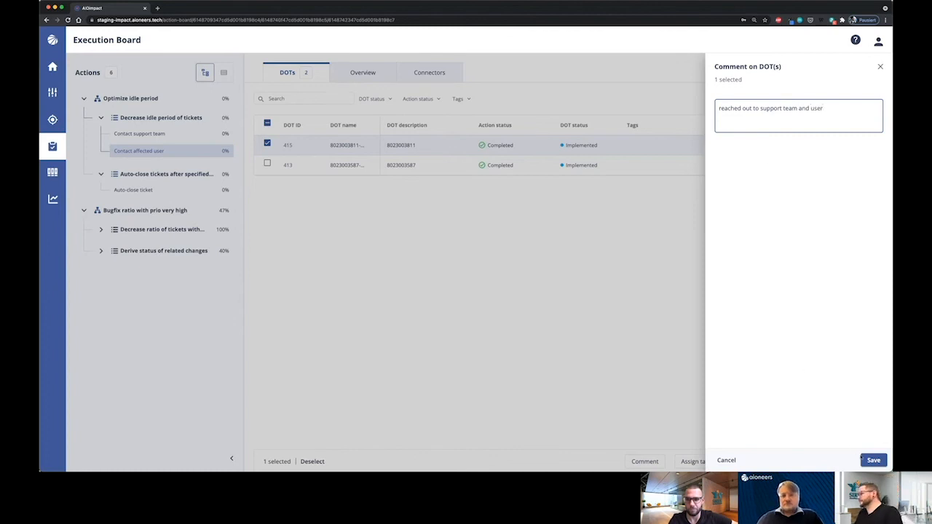
left_click(872, 459)
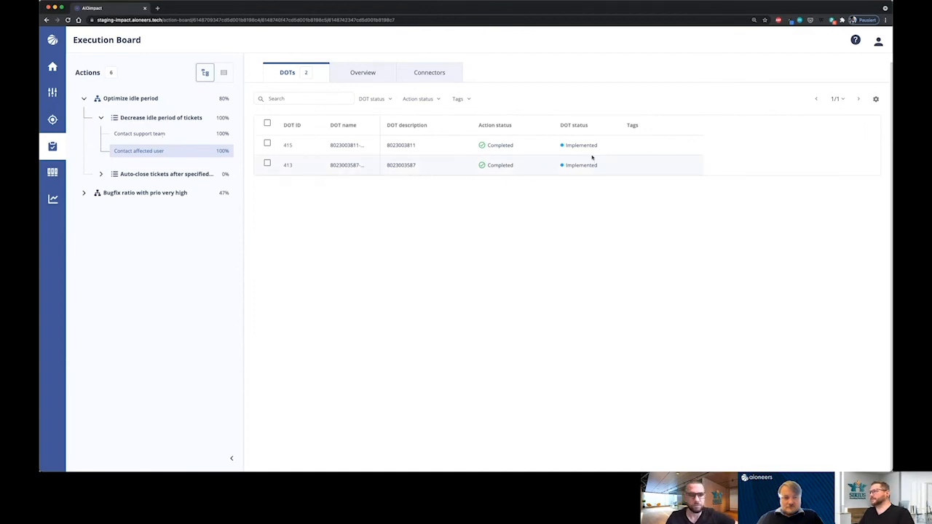
- Set DOT 414 under Auto-close ticket to completed and implemented
left_click(166, 174)
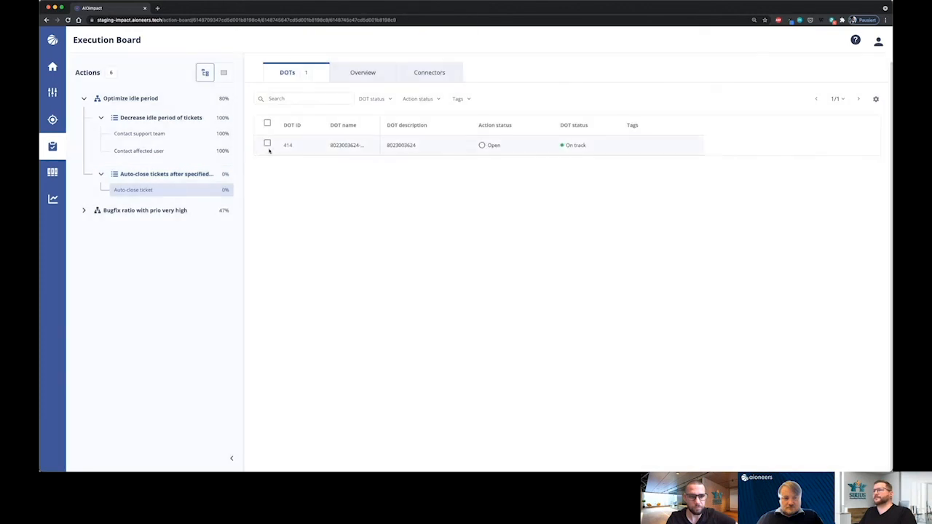
left_click(362, 72)
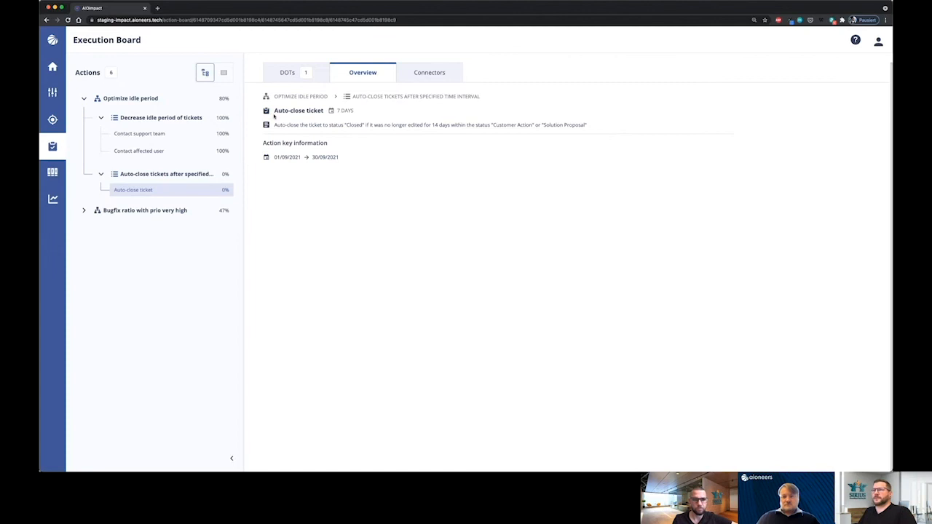
left_click(287, 72)
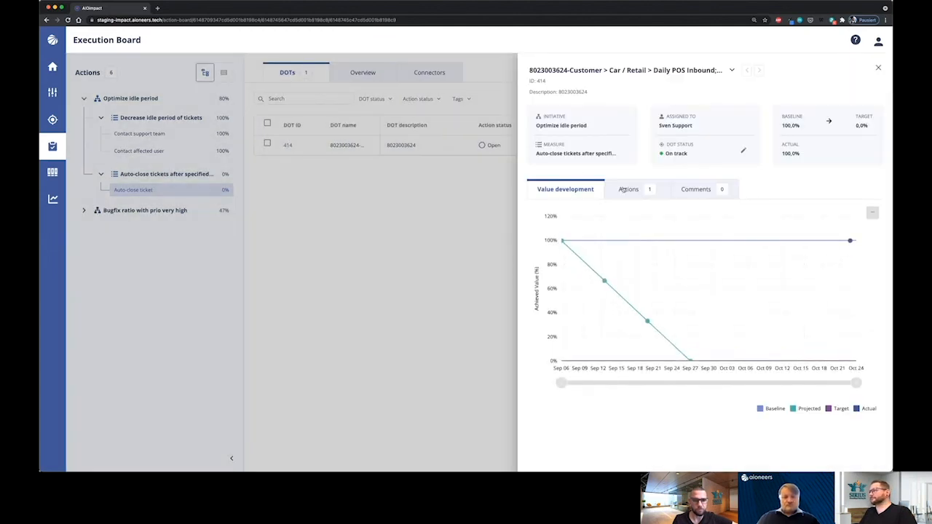
left_click(627, 189)
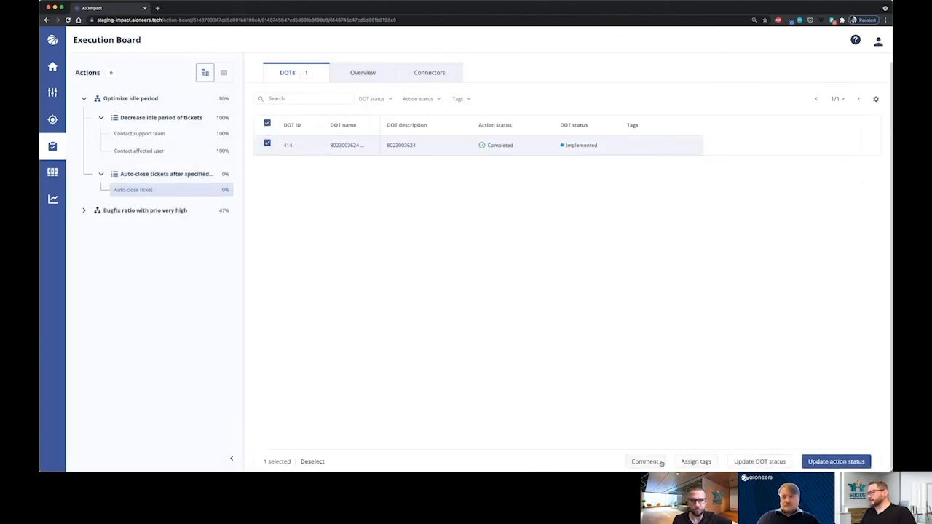
- Save the comment 'autoclosed' on DOT 414 and dismiss the confirmation toast
left_click(644, 461)
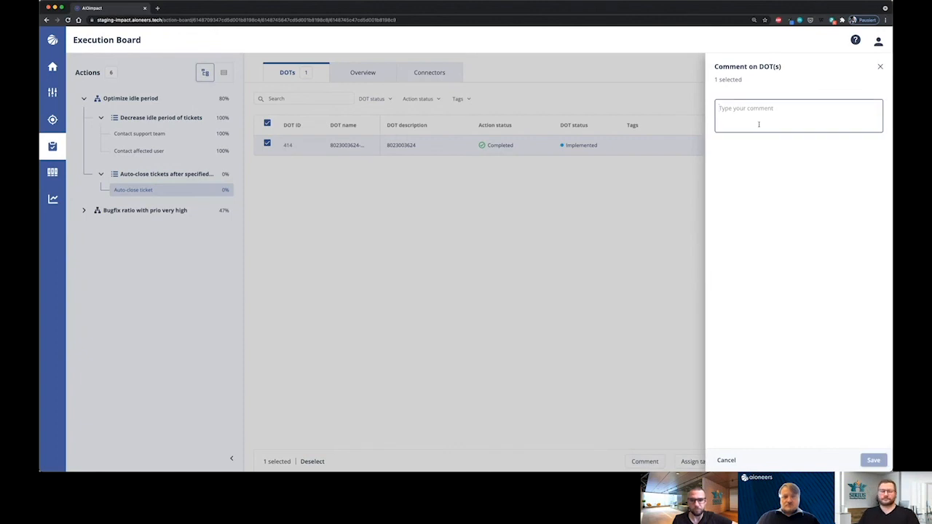
type("autol")
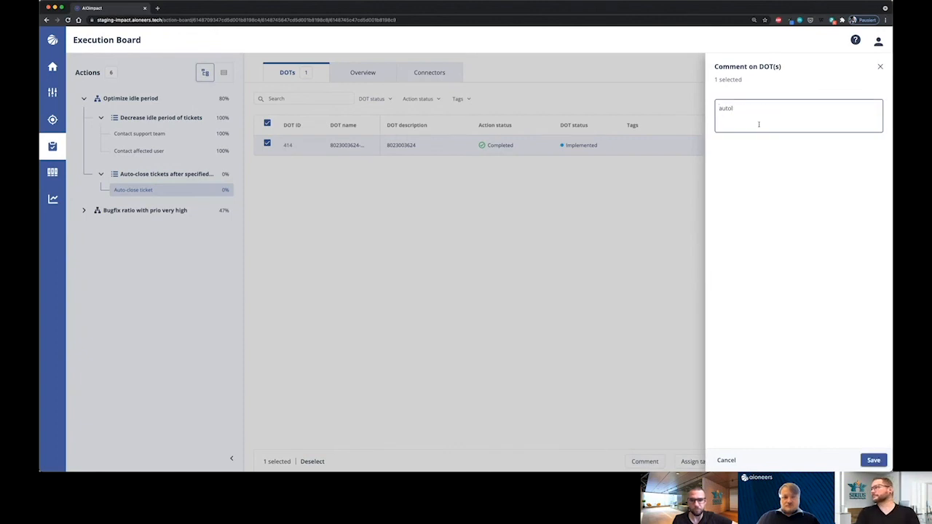
type("closed")
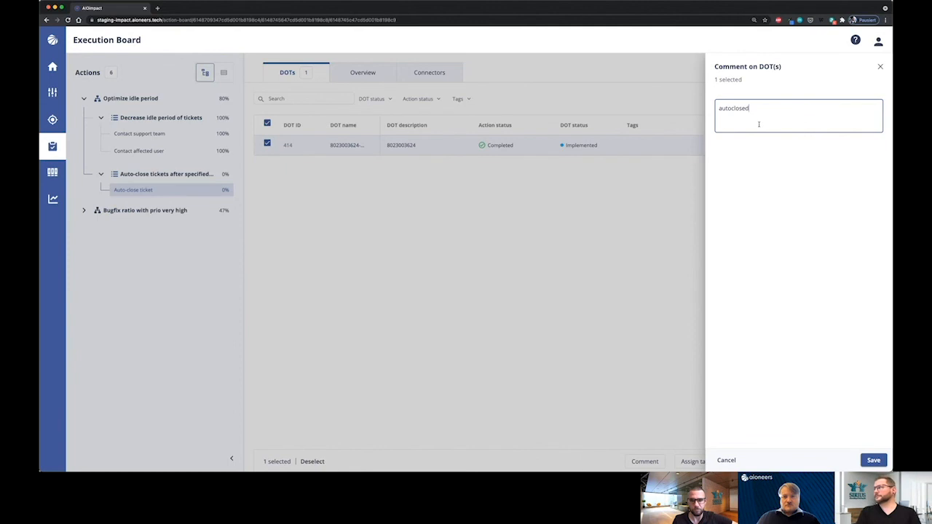
left_click(873, 460)
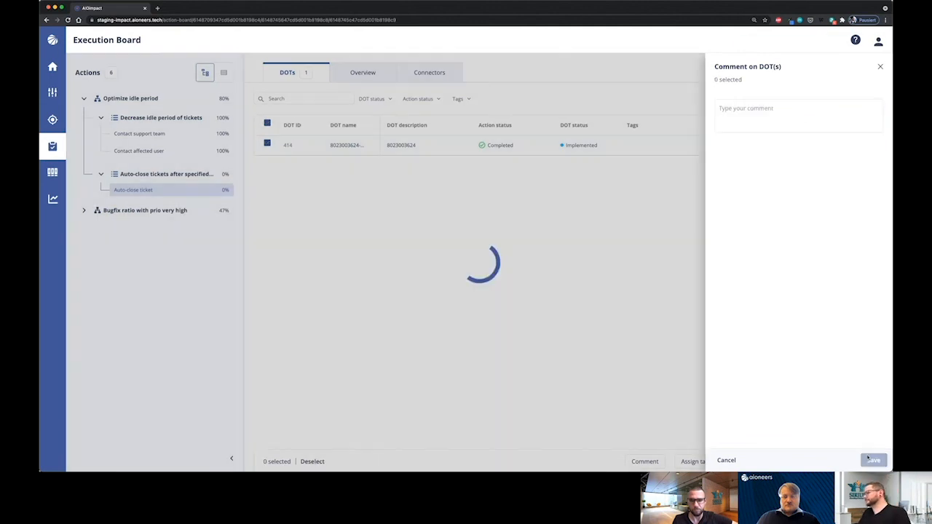
left_click(873, 460)
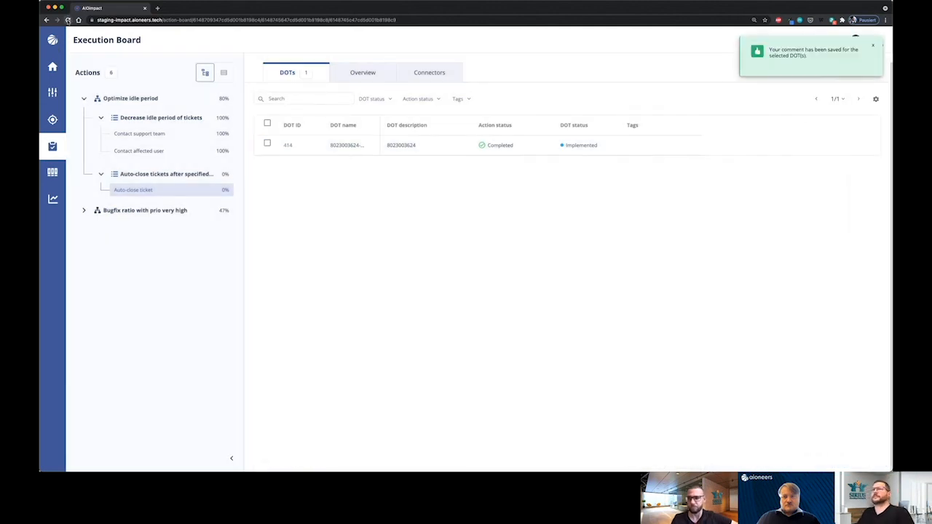
left_click(100, 117)
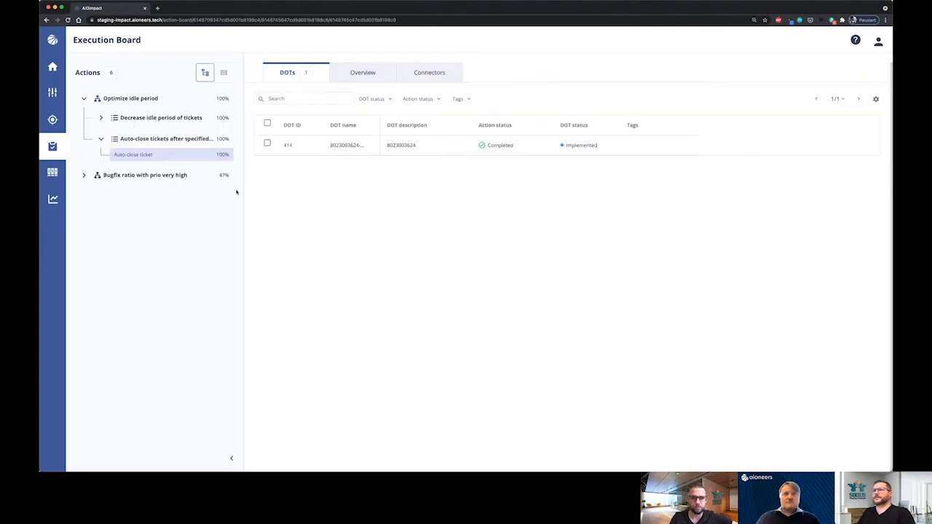
mouse_move(217, 191)
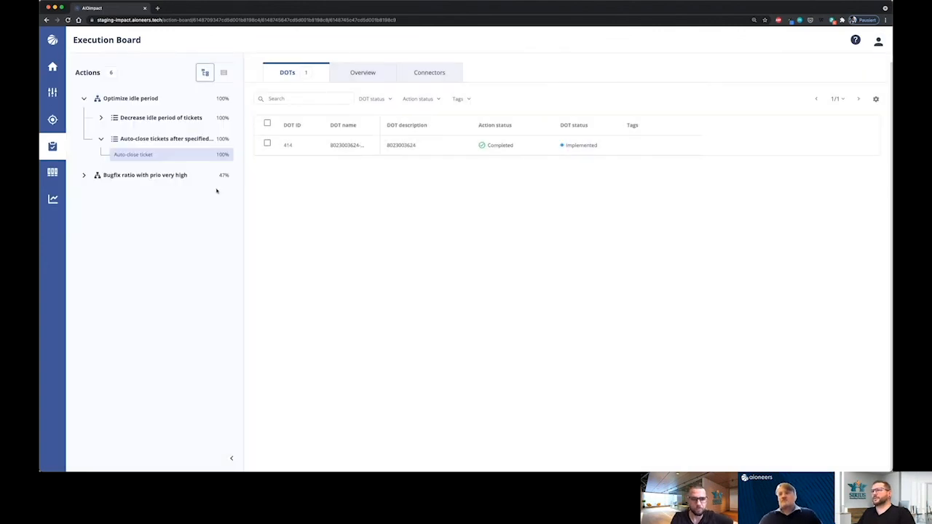
mouse_move(207, 189)
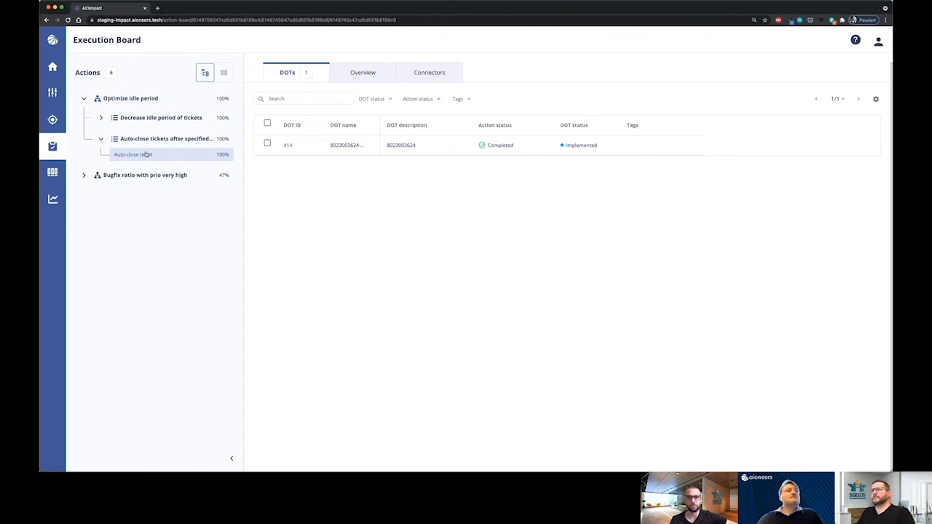
mouse_move(542, 153)
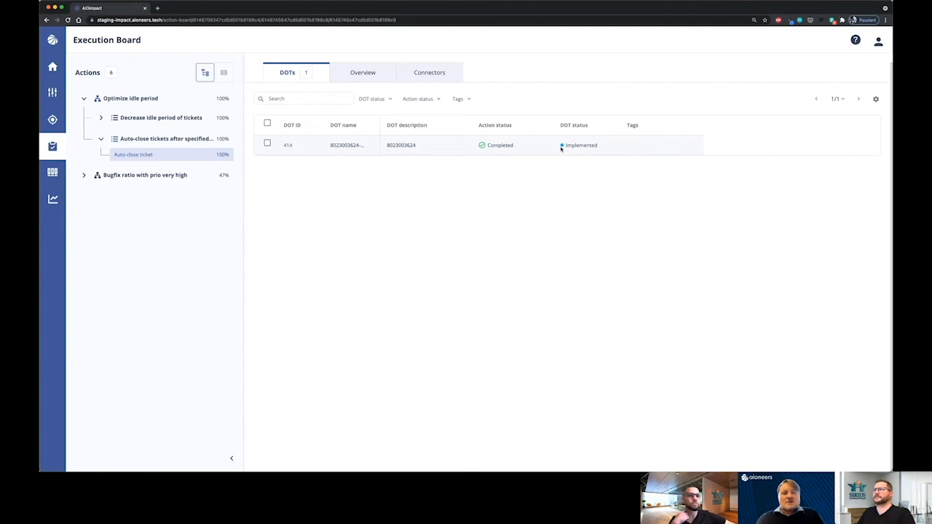
mouse_move(516, 148)
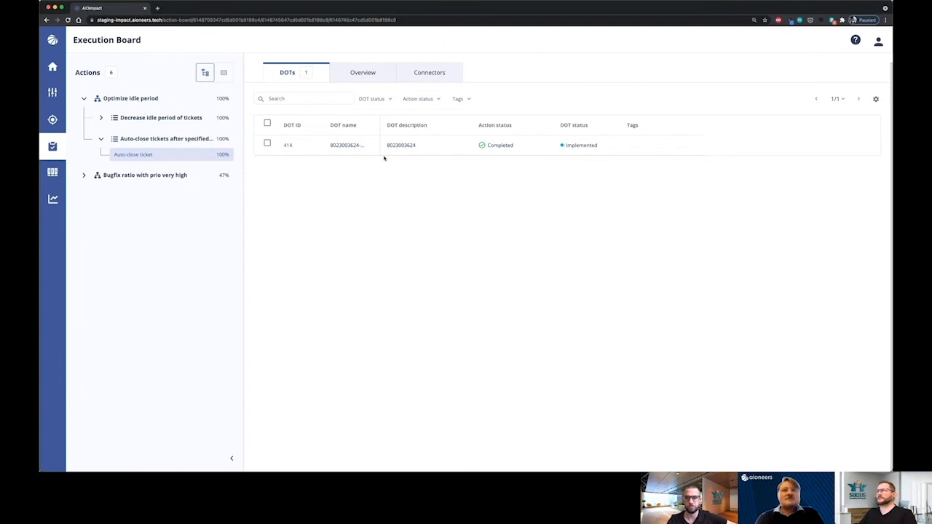
mouse_move(161, 118)
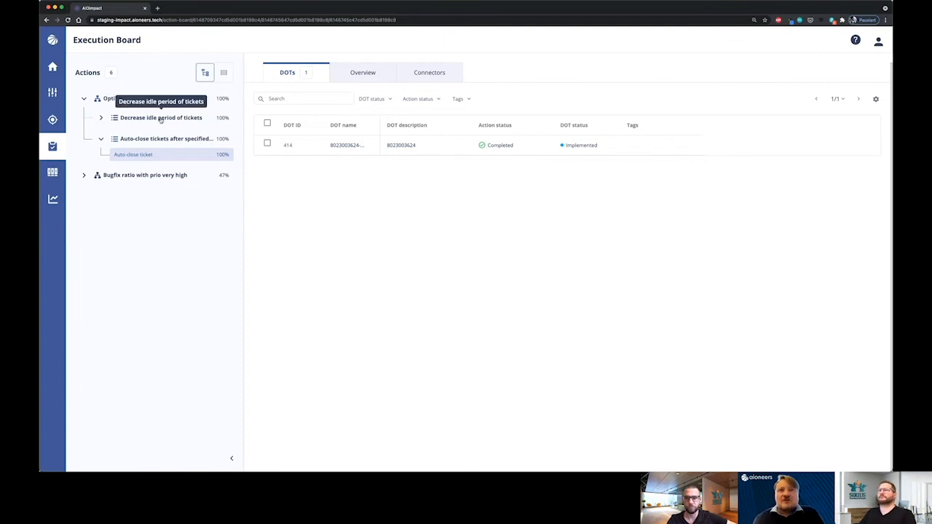
mouse_move(167, 27)
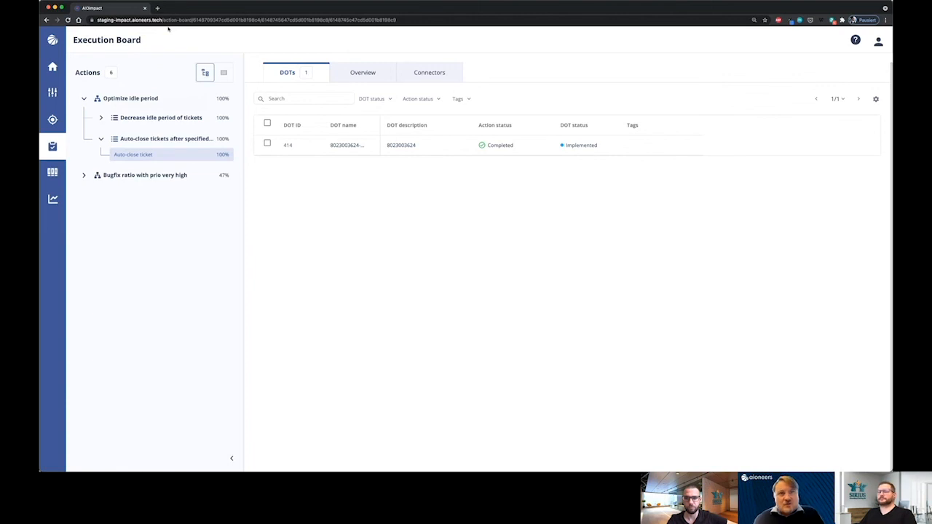